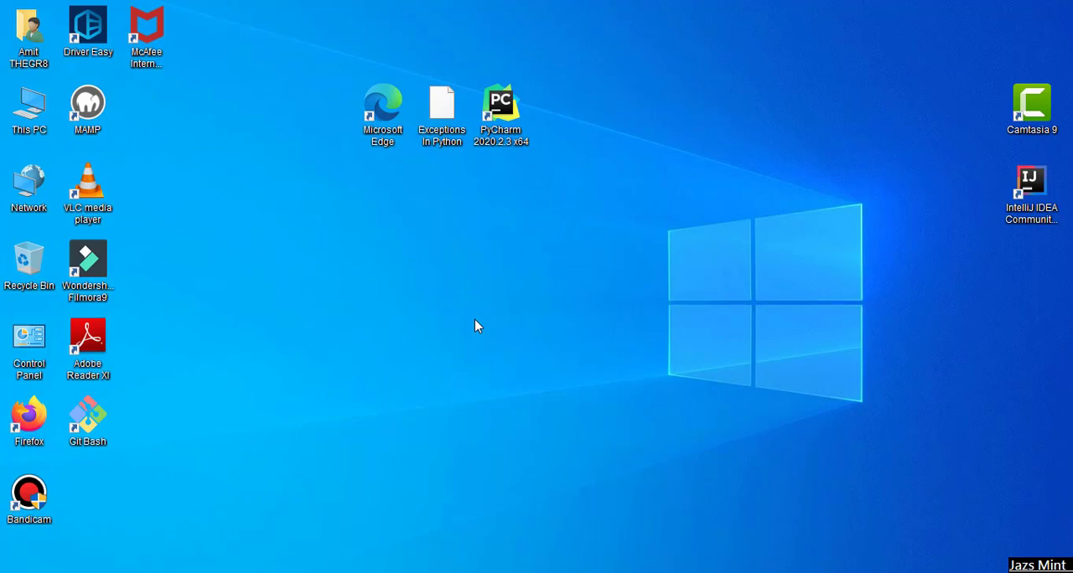
mouse_move(379, 295)
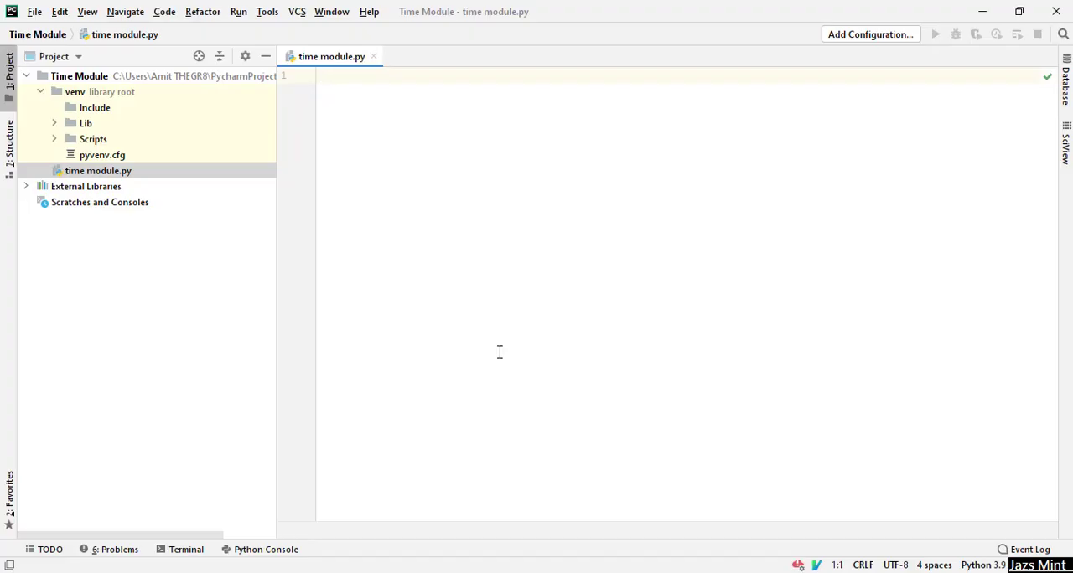
mouse_move(390, 256)
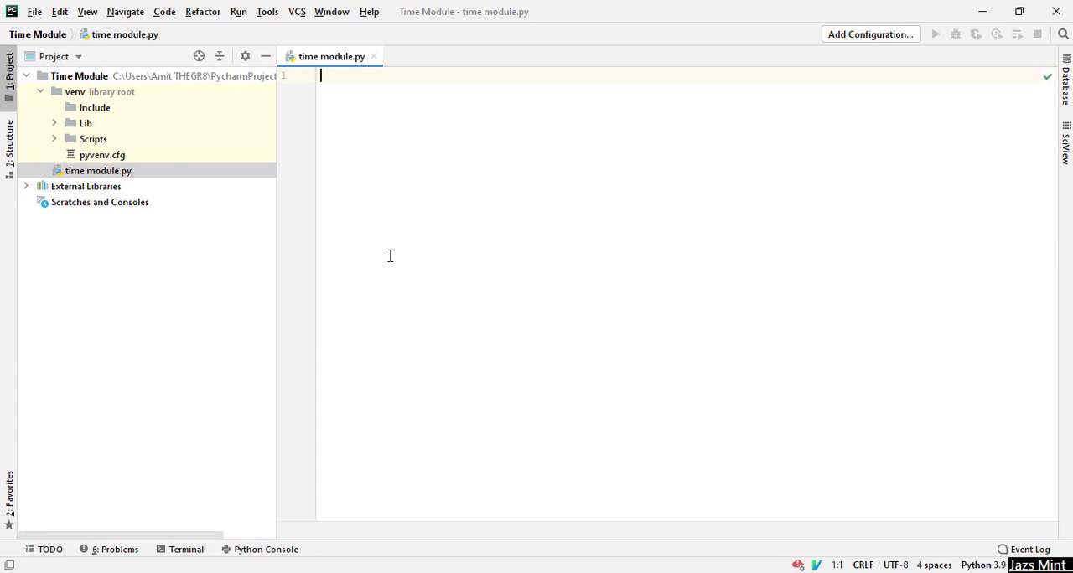
Add import time as the script's first line.
text(import ti)
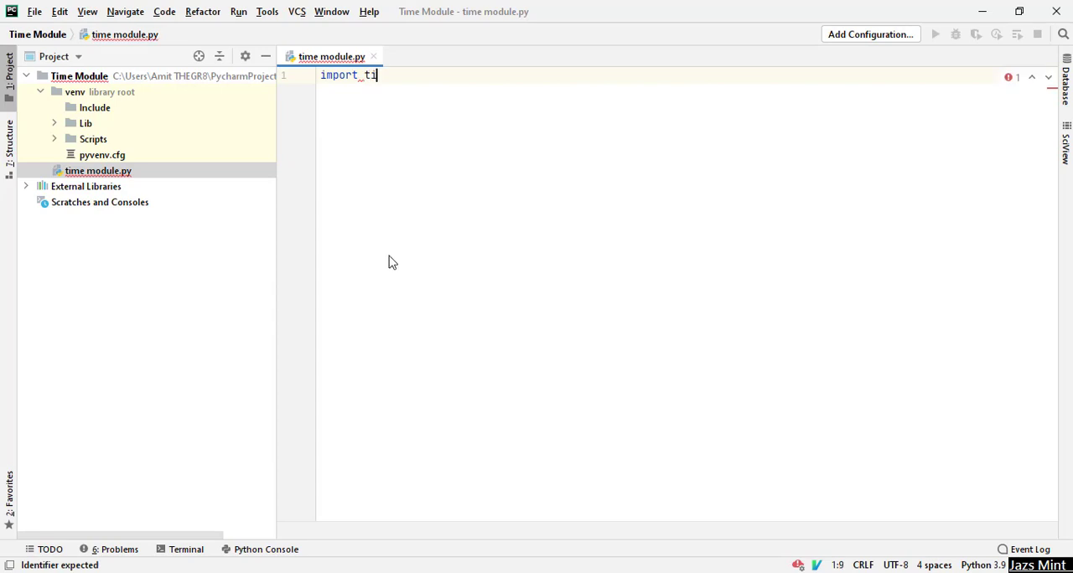
text(me)
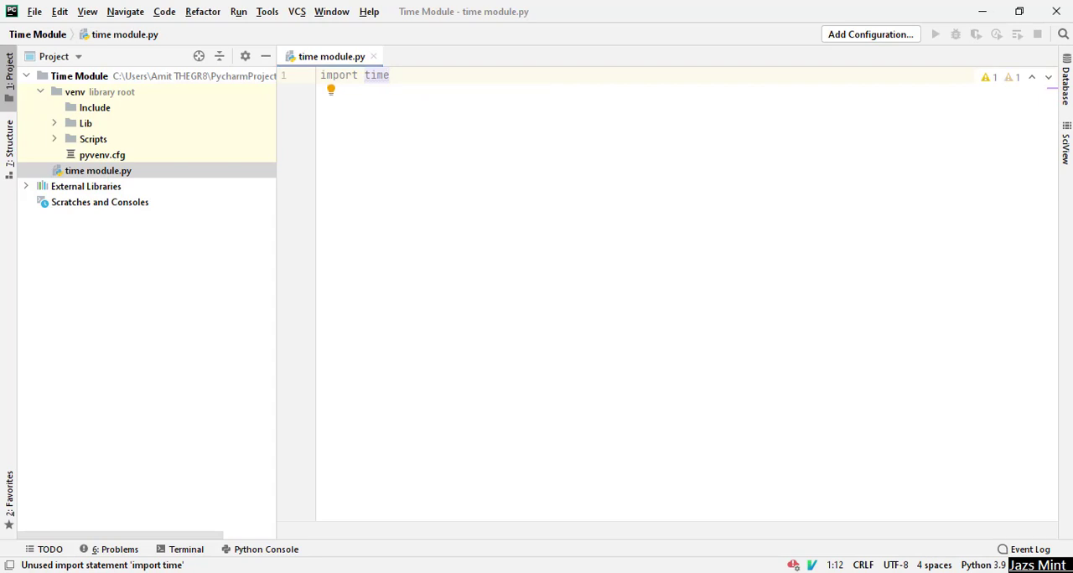
text(imp)
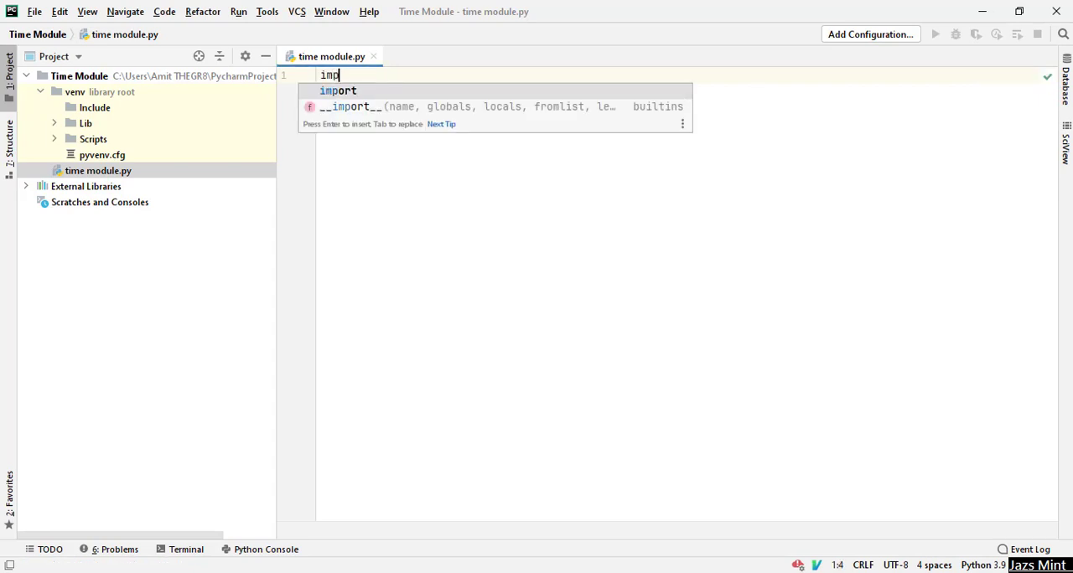
text(ort_tim)
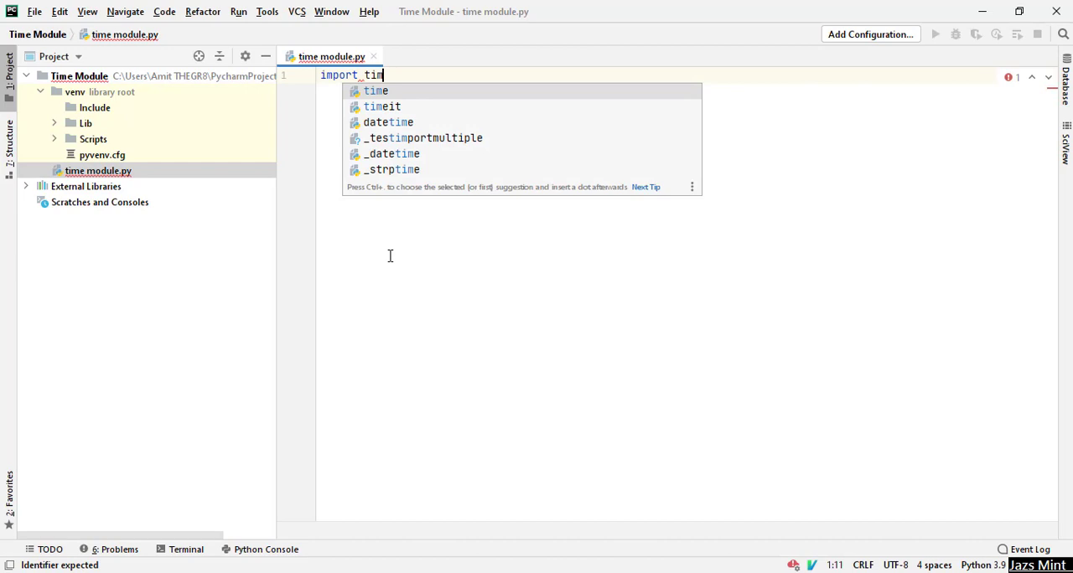
key(Enter)
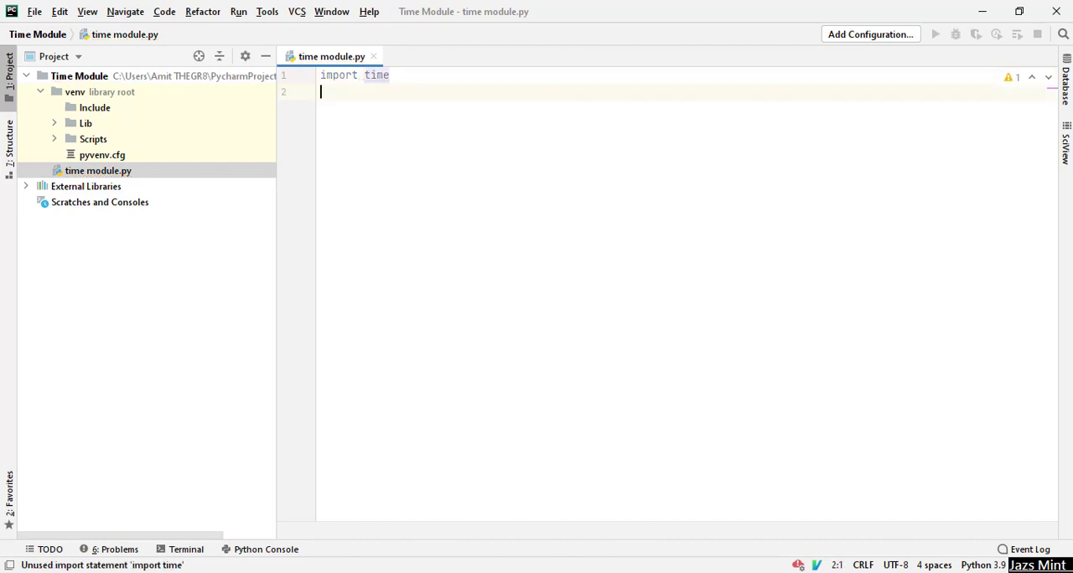
Store time.time() in mytime with a '# keyword and function' comment, then print(mytime).
text(my)
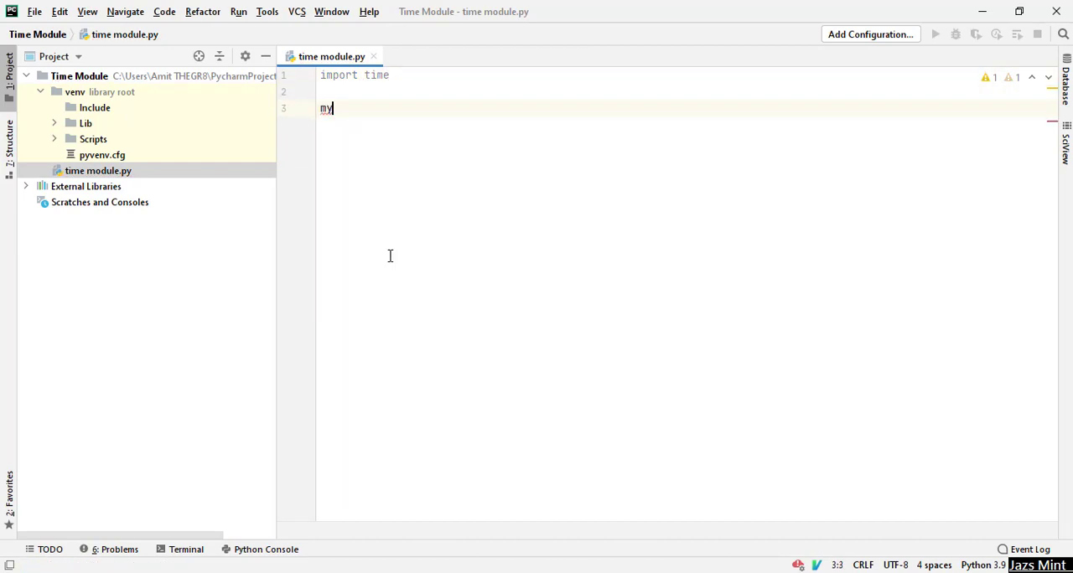
text(time =)
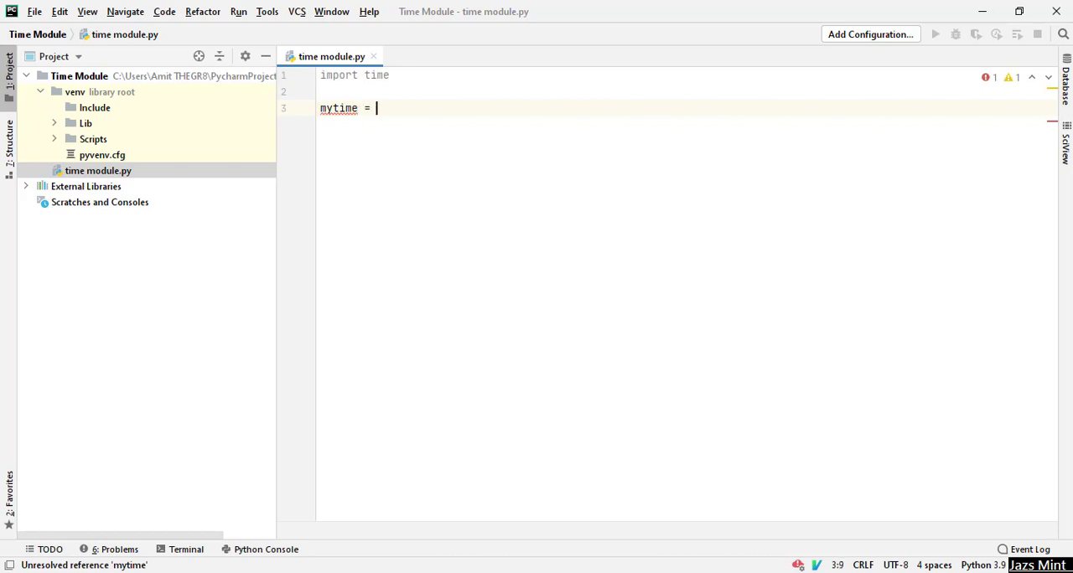
text(time.time()
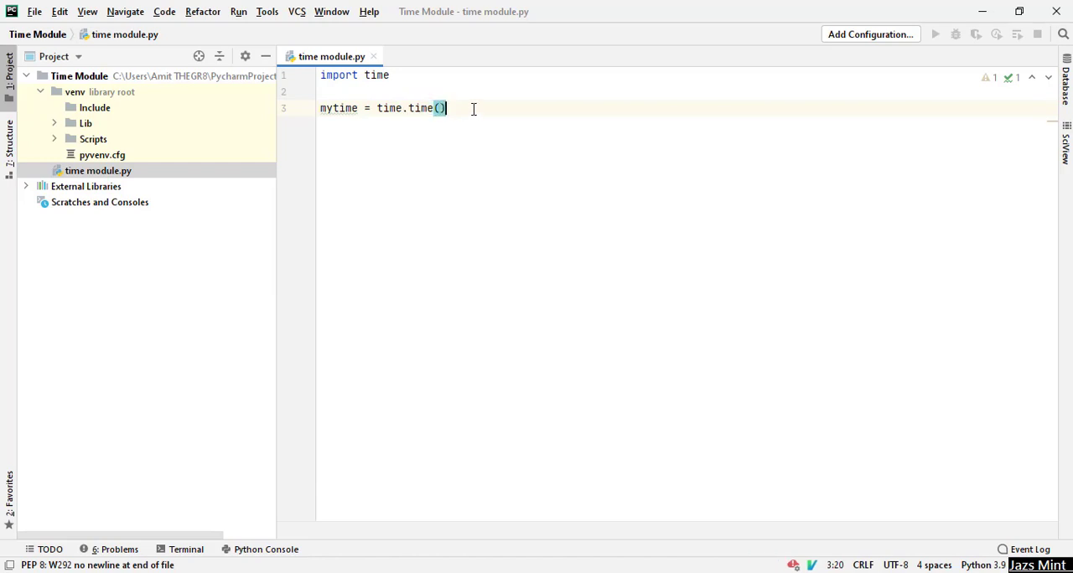
text(#)
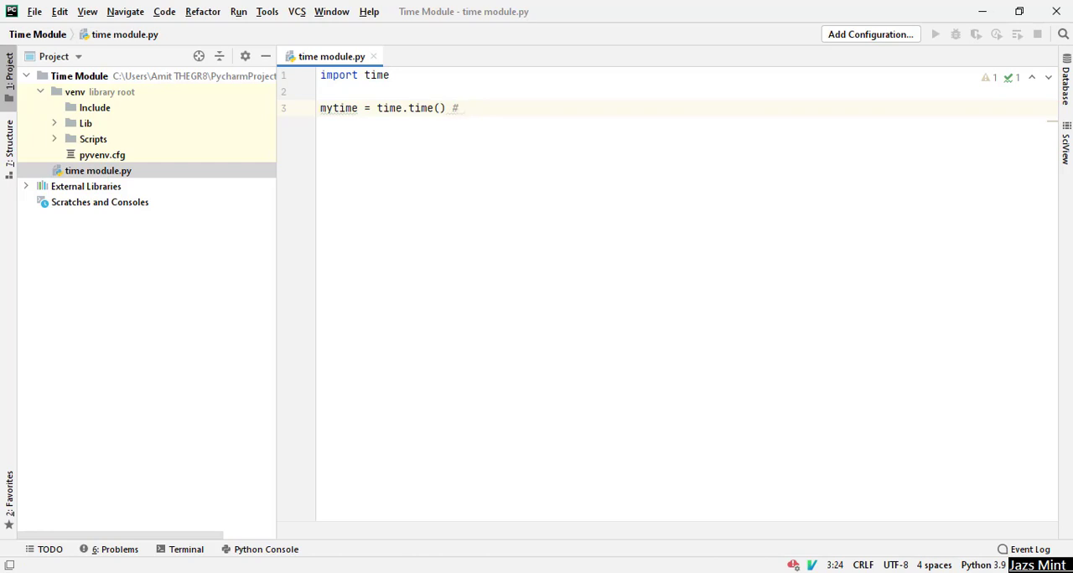
text(keyword and f)
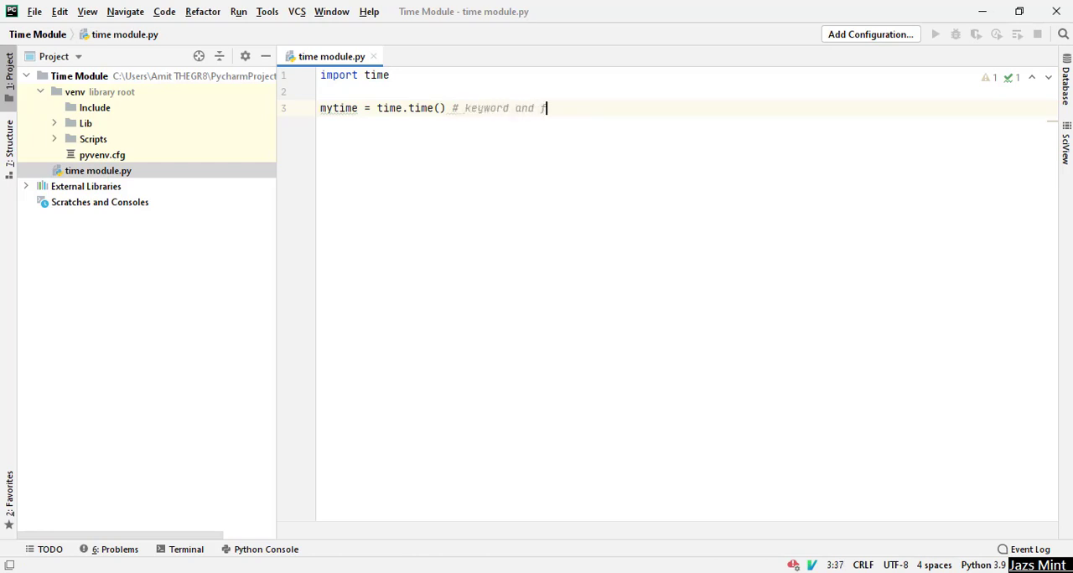
text(unction)
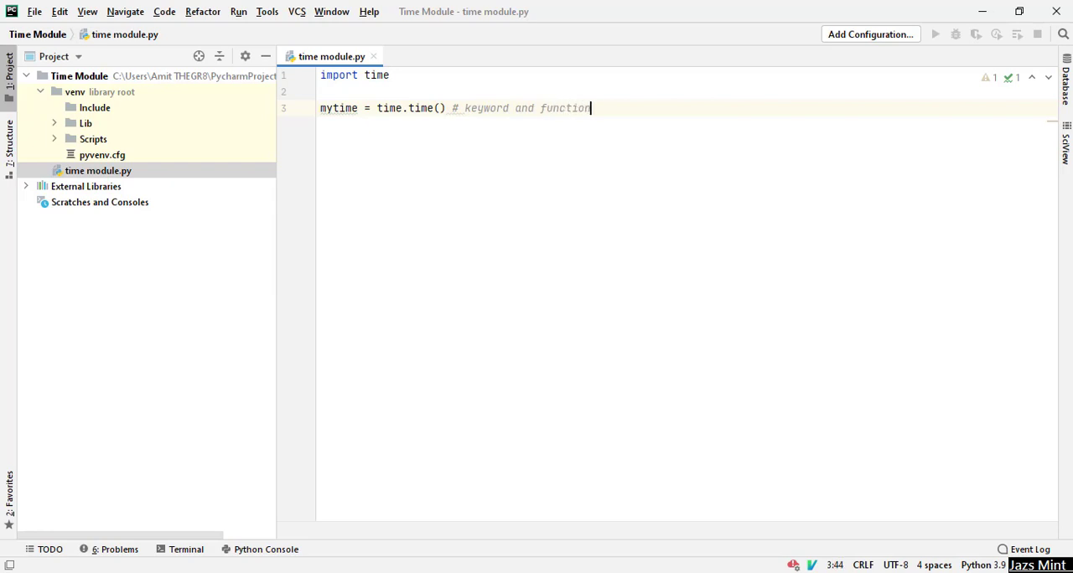
key(enter)
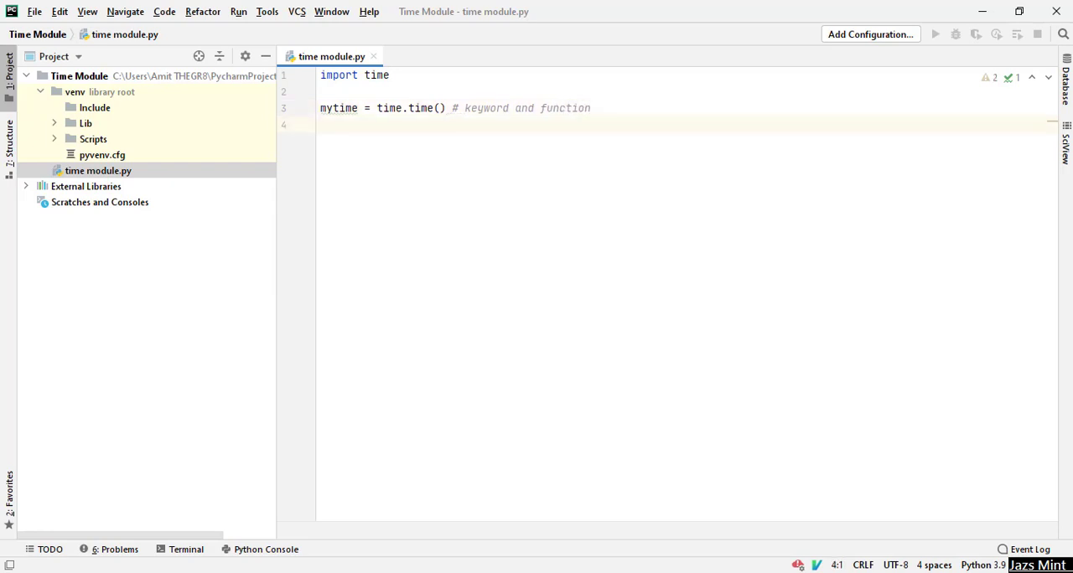
text(print()
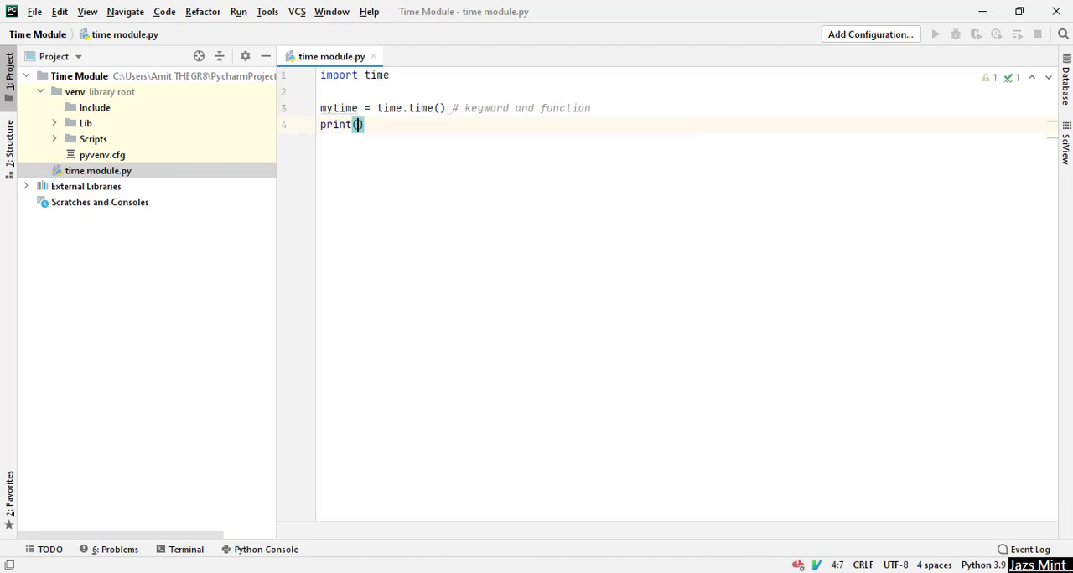
text(mytime)
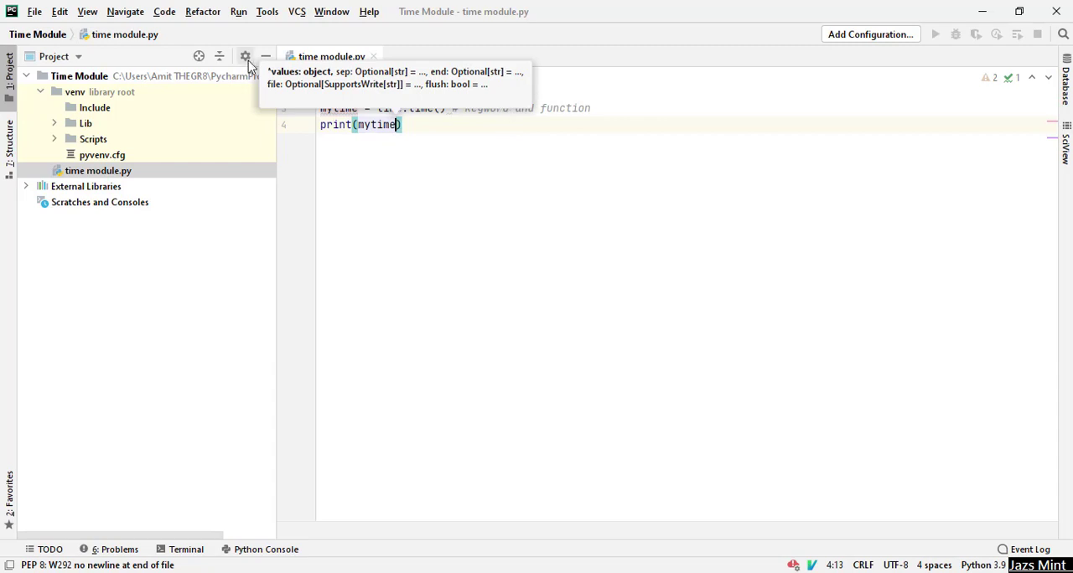
Run 'time module' from the editor tab menu, printing 1604204053.8890675.
right_click(332, 56)
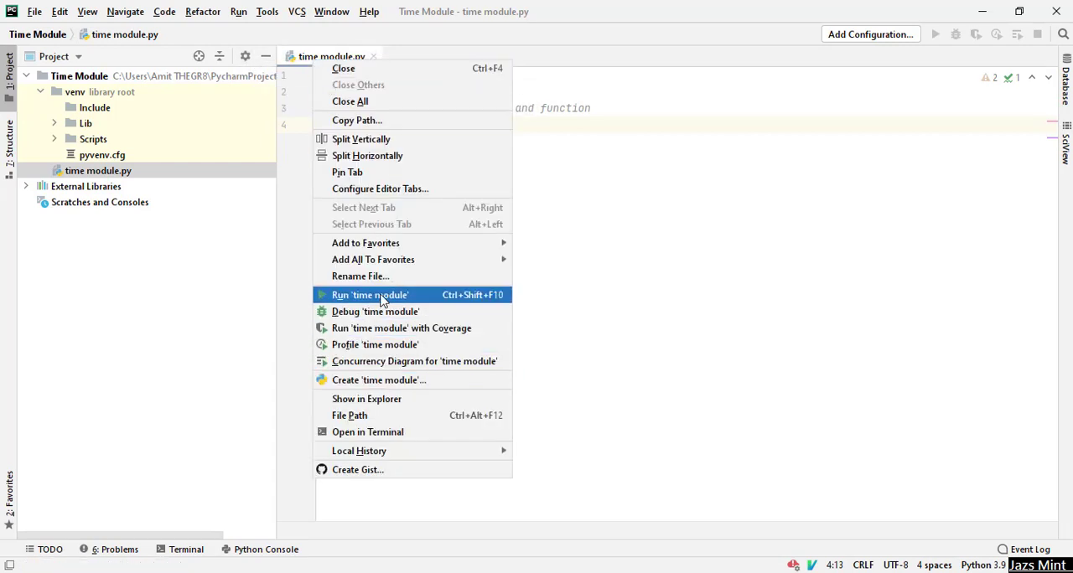
click(370, 294)
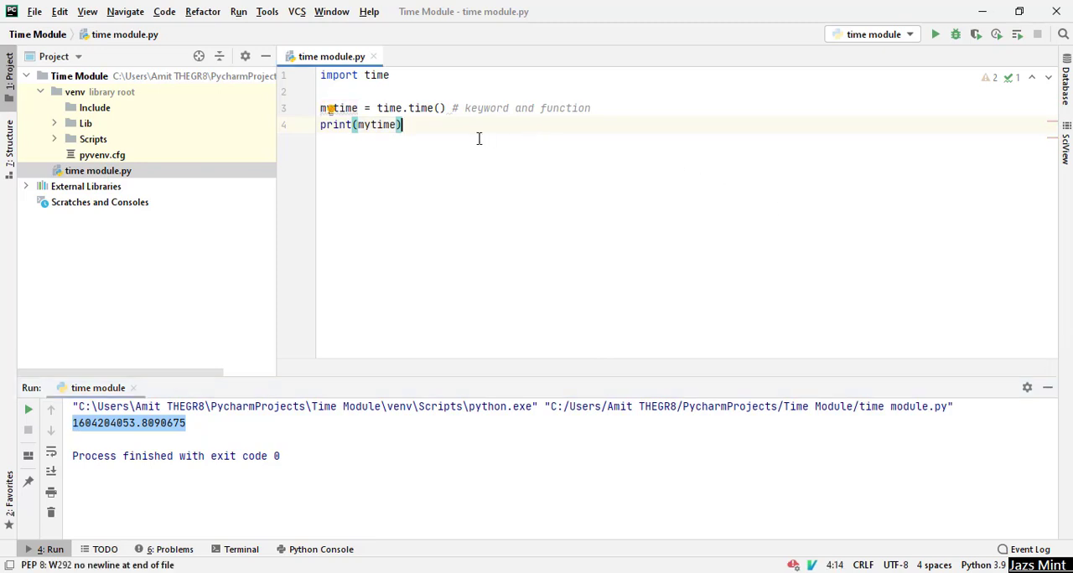
mouse_move(451, 117)
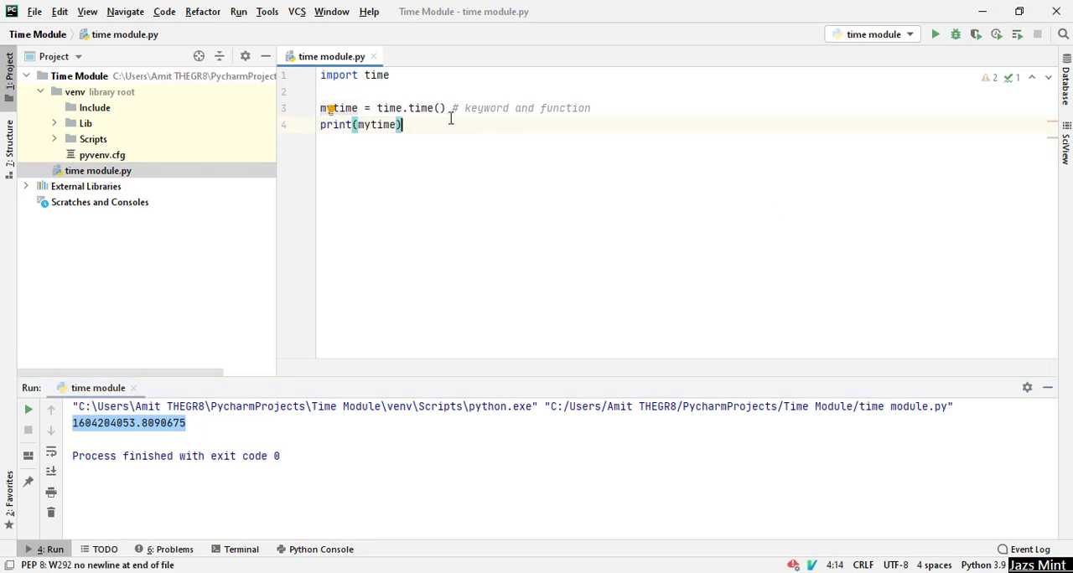
Add ctime = time.ctime() with a comment on line 5 and print(ctime) on line 6.
key(Enter)
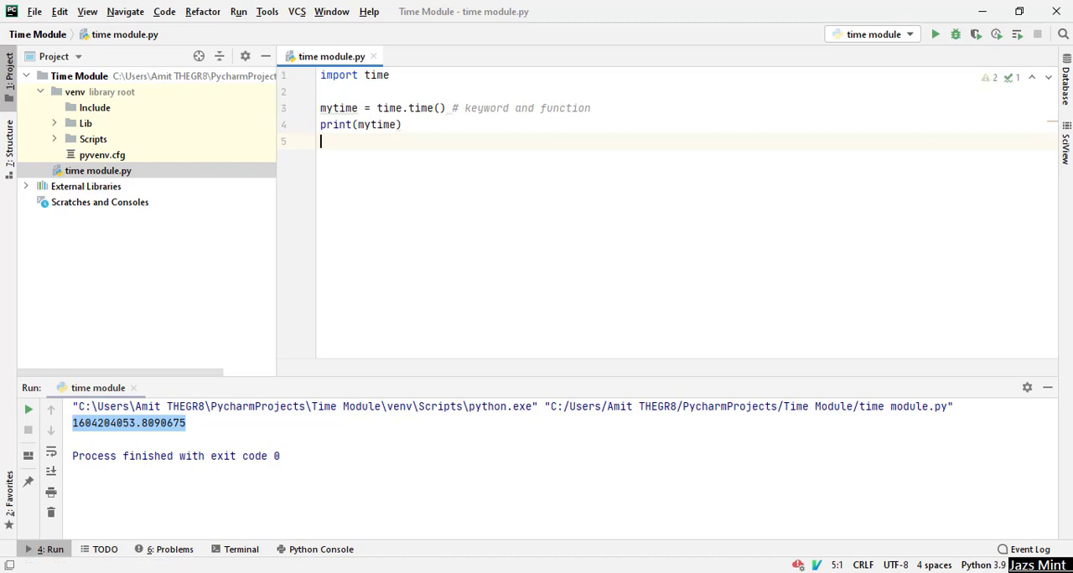
text(c)
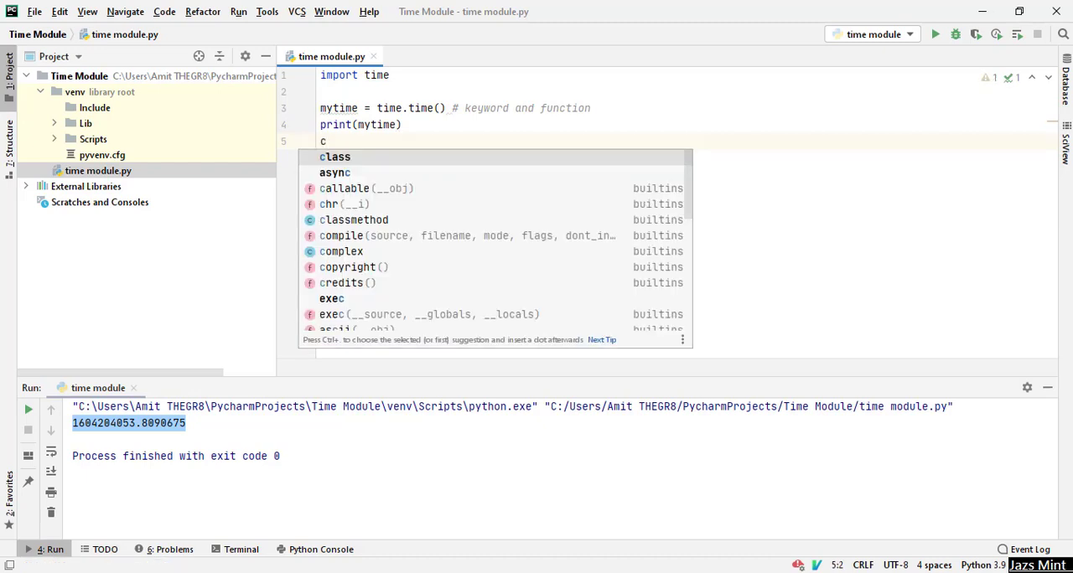
text(time =)
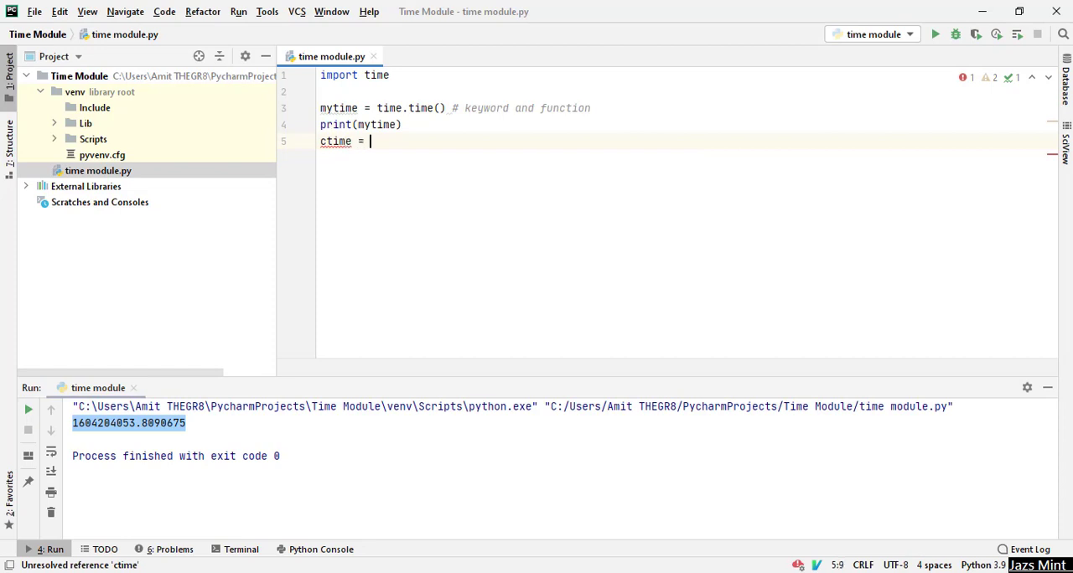
text(time.ctime*()
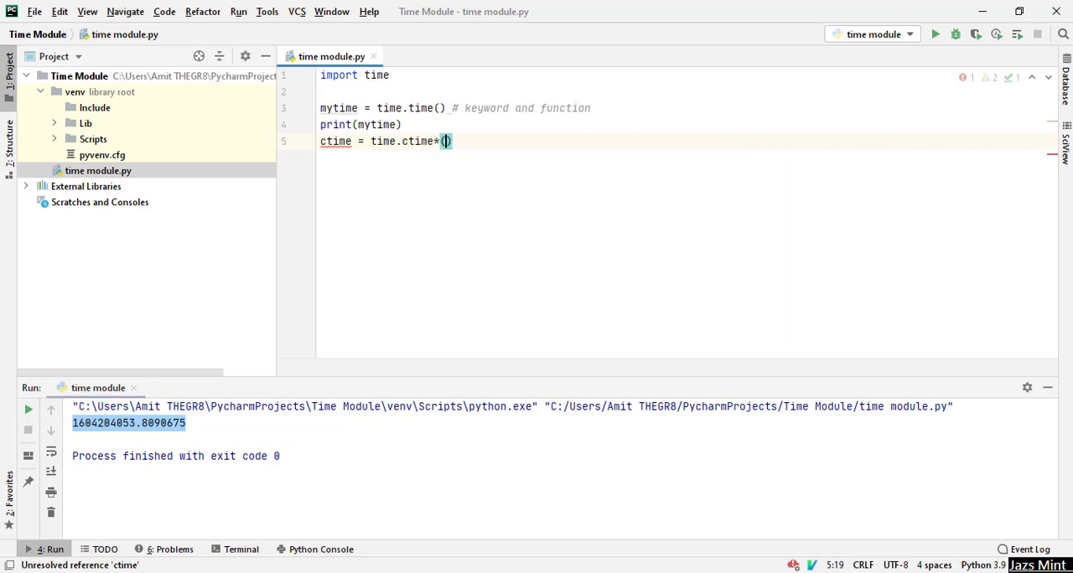
key(Backspace)
text( # keyword and function)
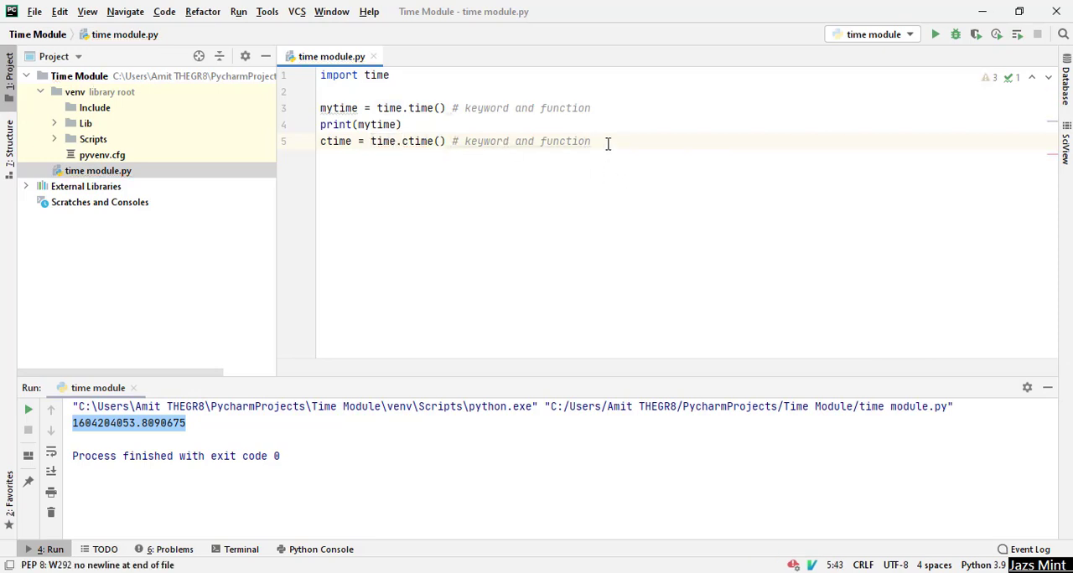
text(print(ctime)
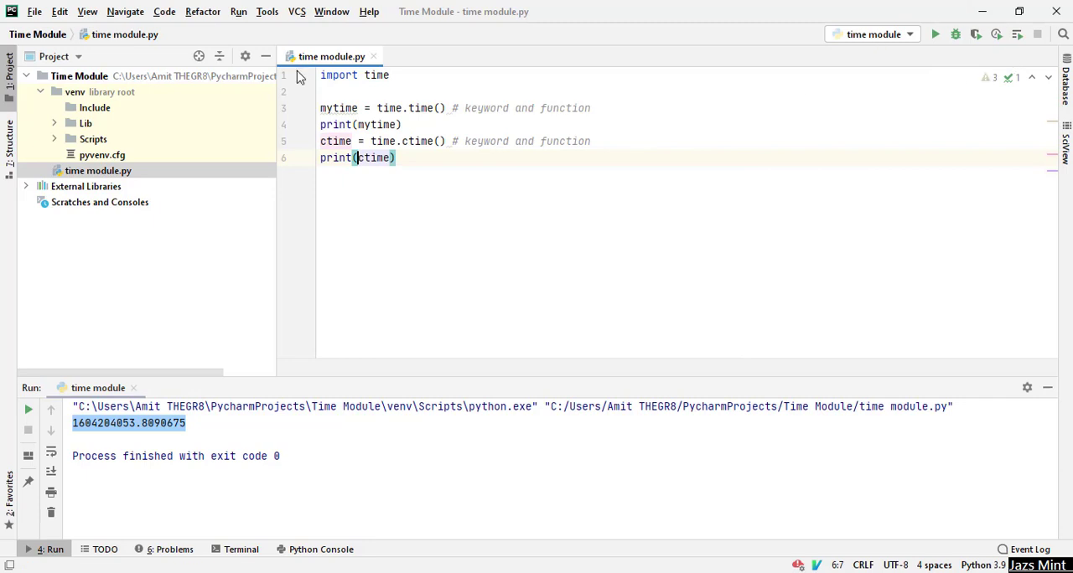
Rerun 'time module' to print Sun Nov 1 09:45:17 2020, then add a new line.
right_click(331, 56)
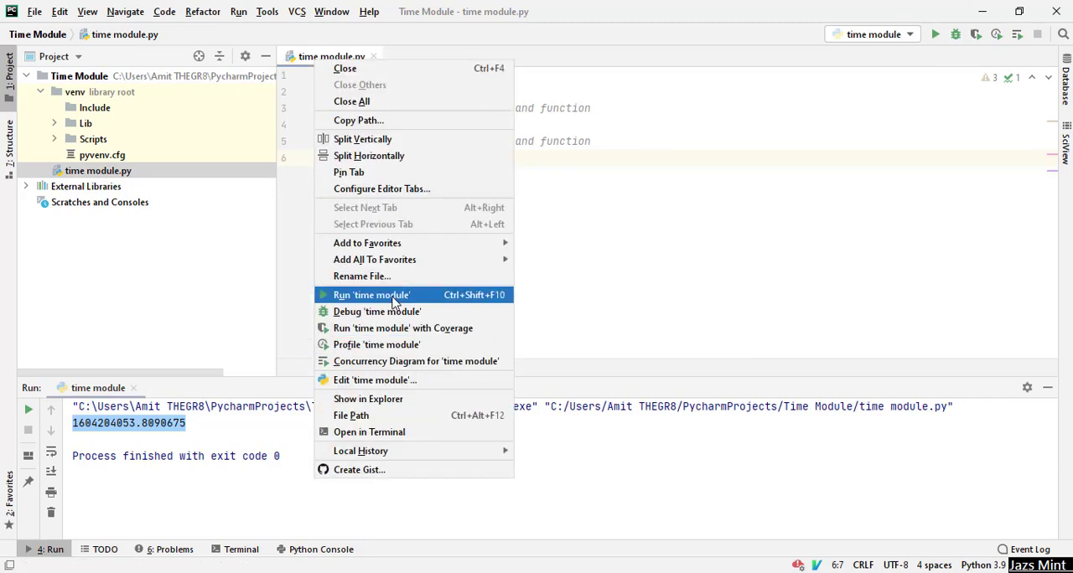
click(371, 295)
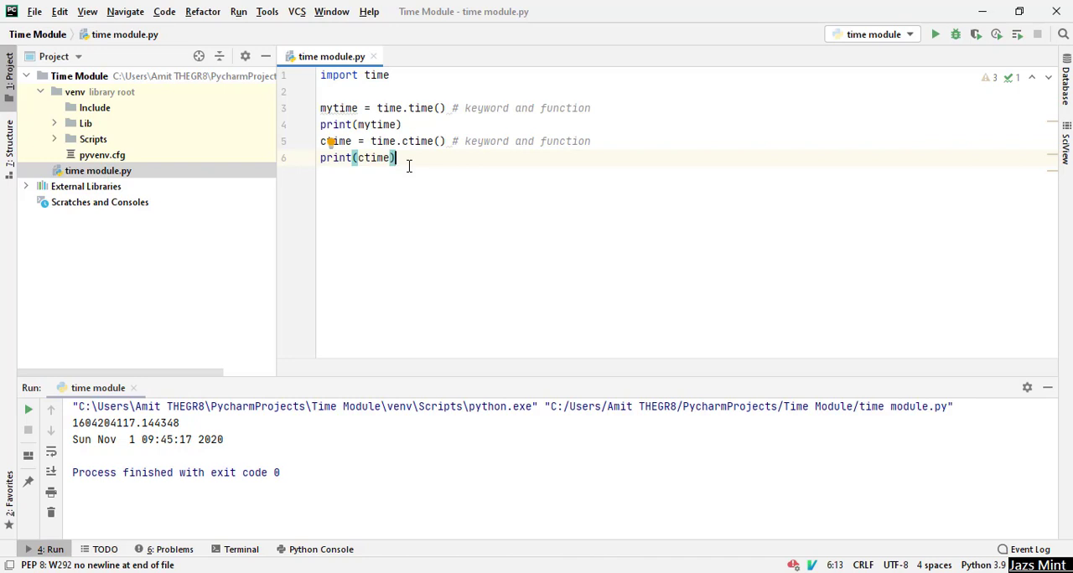
key(enter)
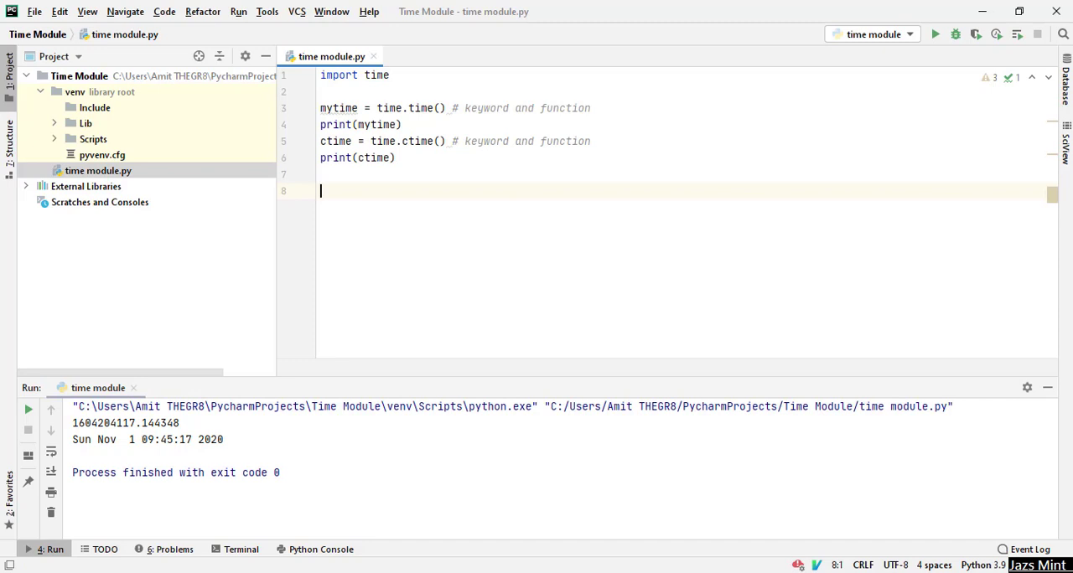
Start line 8 as formattime = time.strftime("%d-.
text(forma)
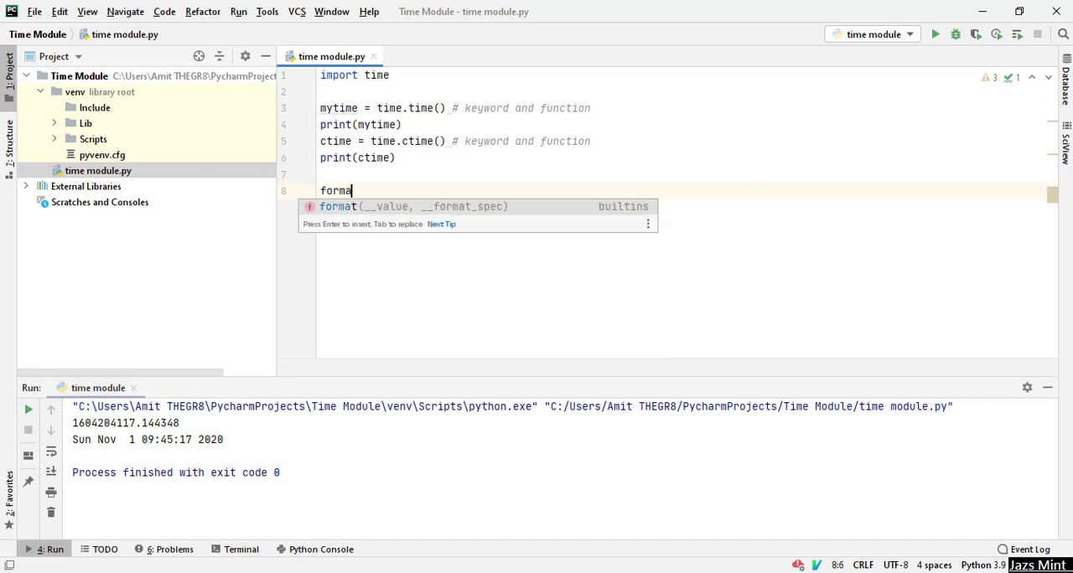
text(ttime)
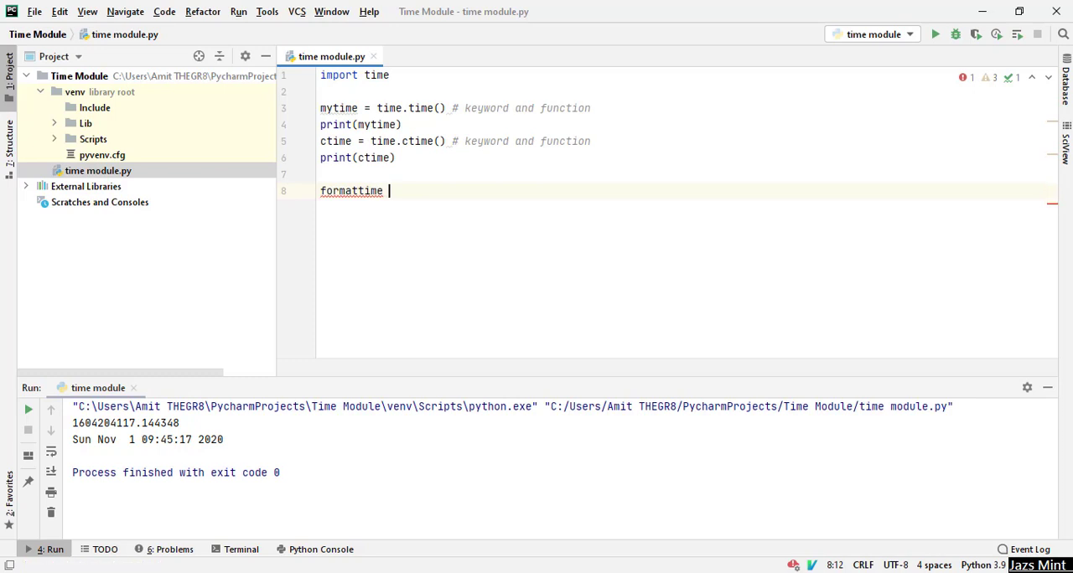
text(=)
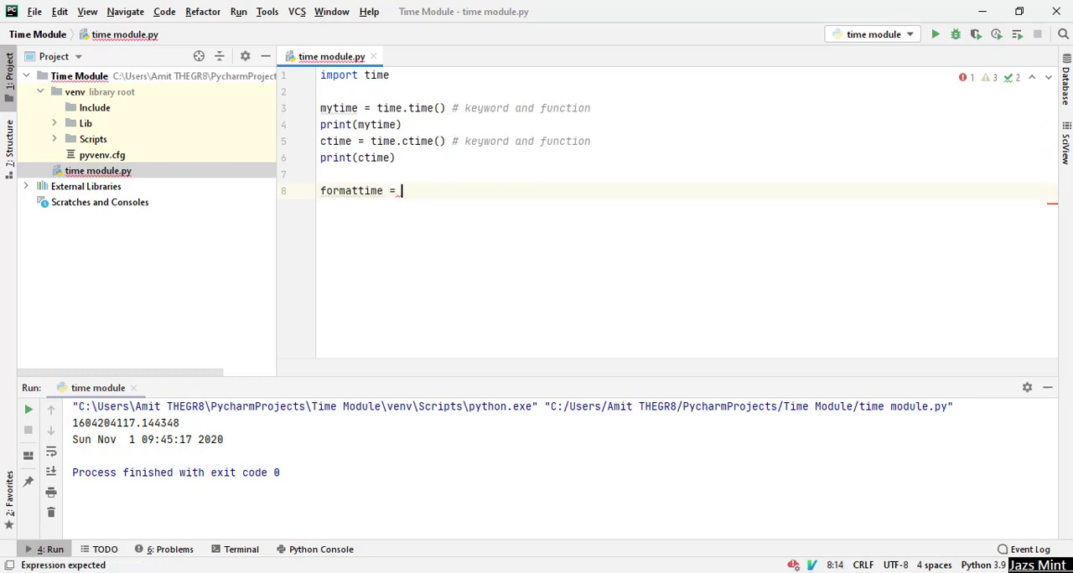
text(time.s)
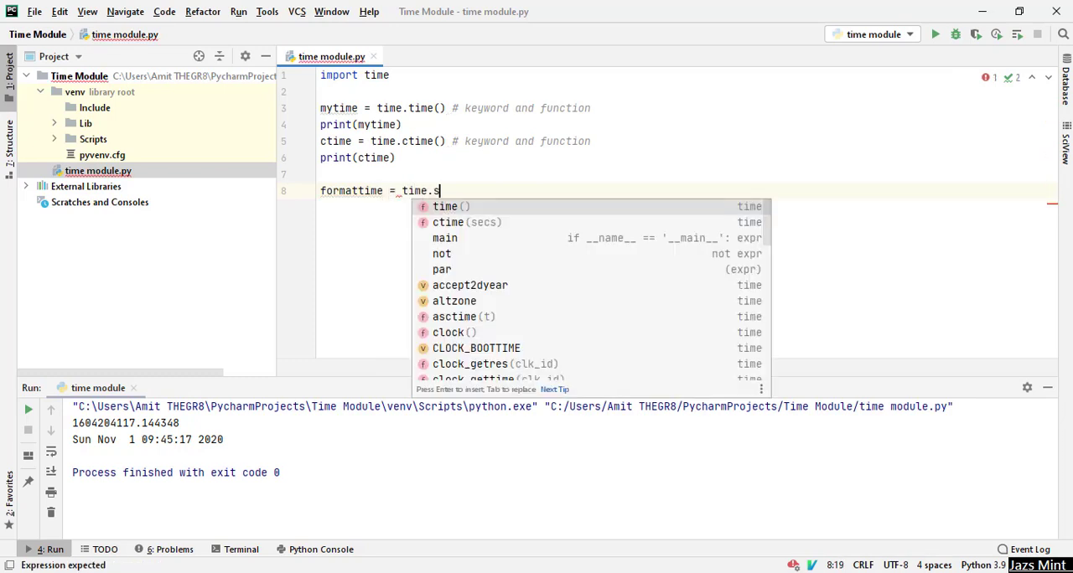
text(trftime()
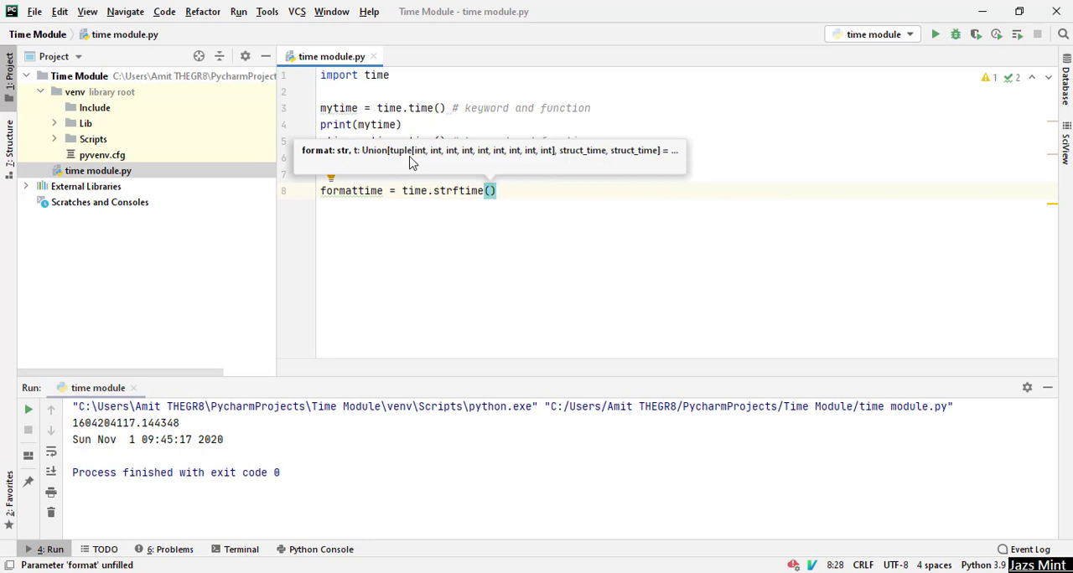
text(")
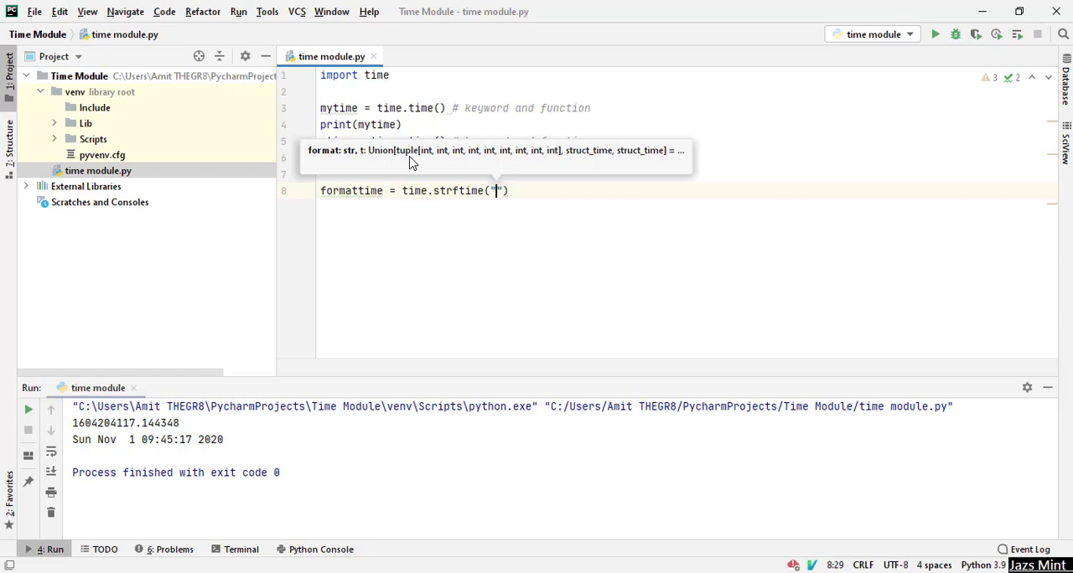
text(%)
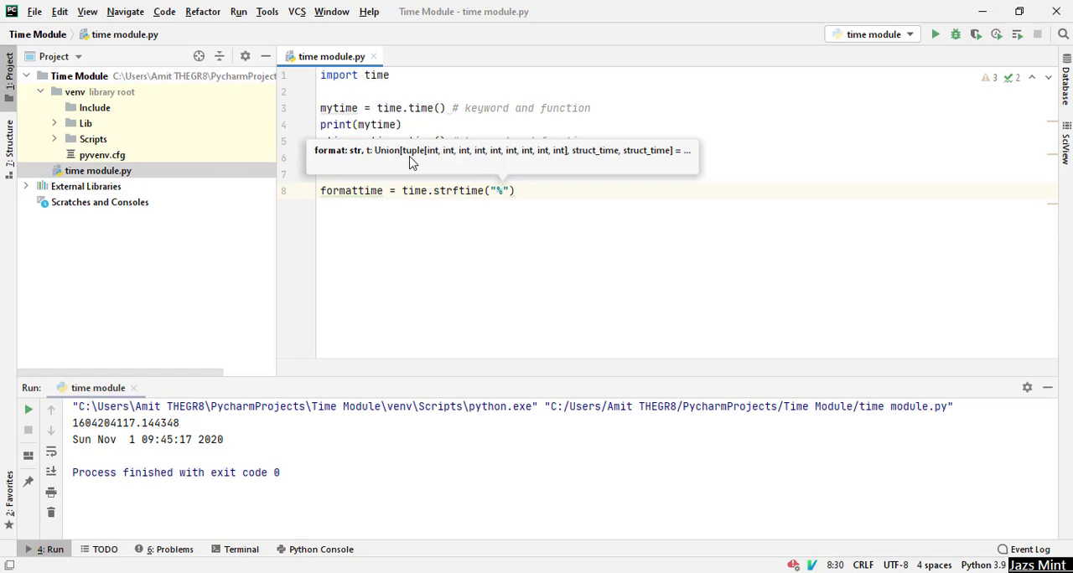
text(d-,)
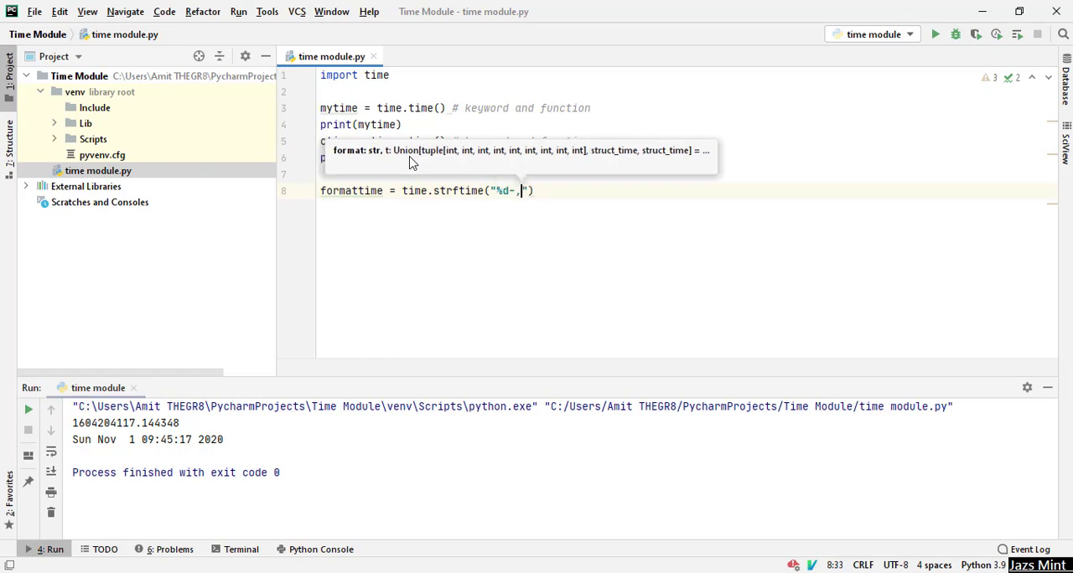
Remove the stray comma, complete the format as "%d-%m-%Y", and print(formattime).
key(Backspace)
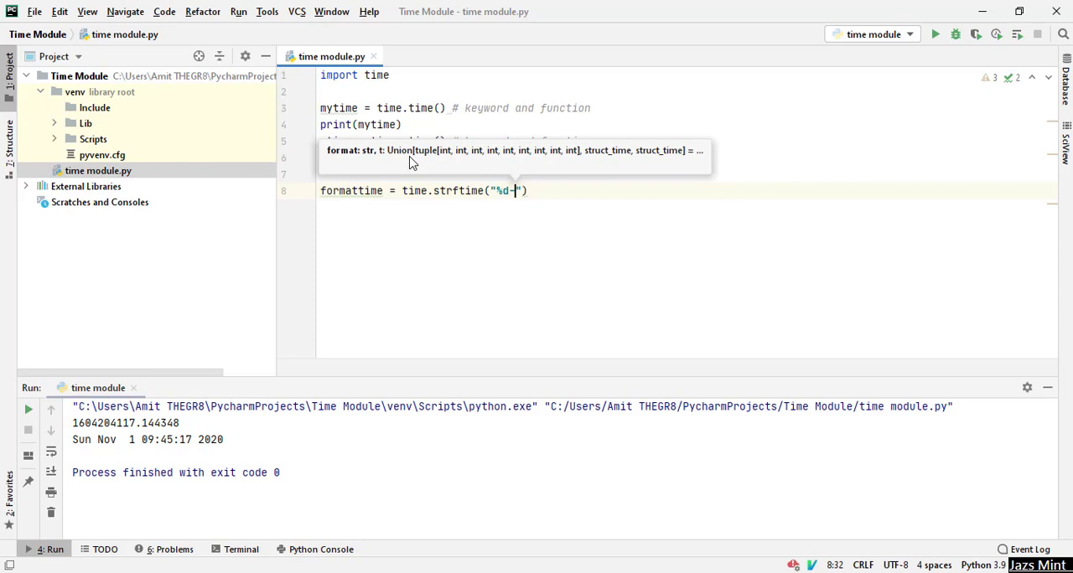
text(%)
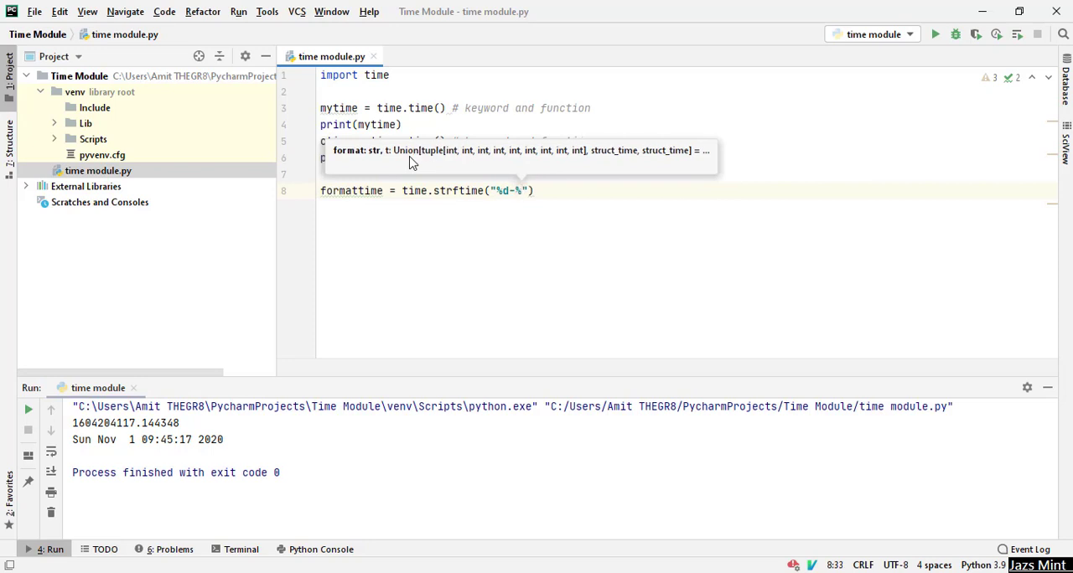
text(m)
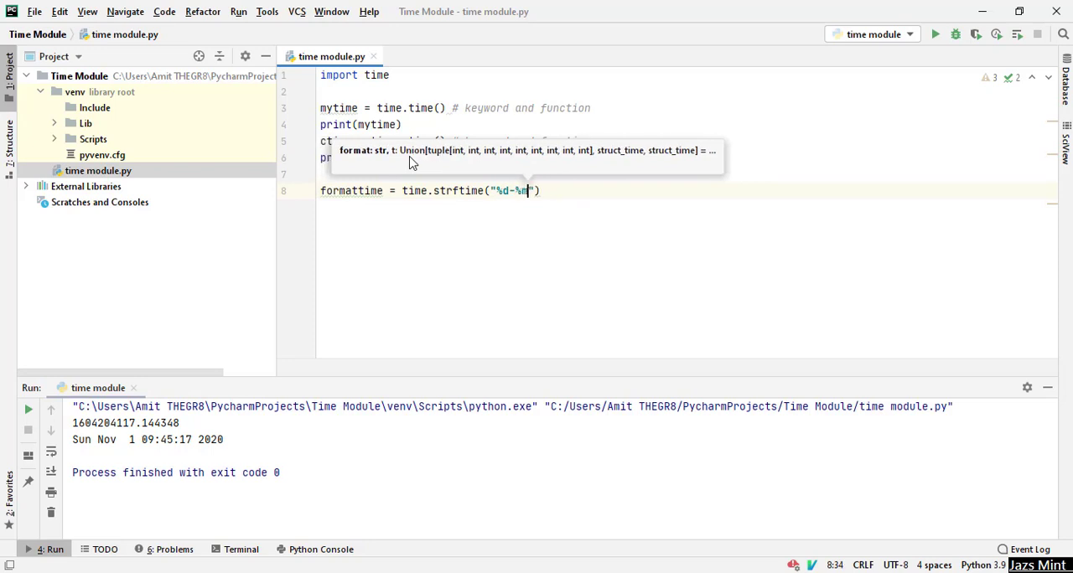
text(-)
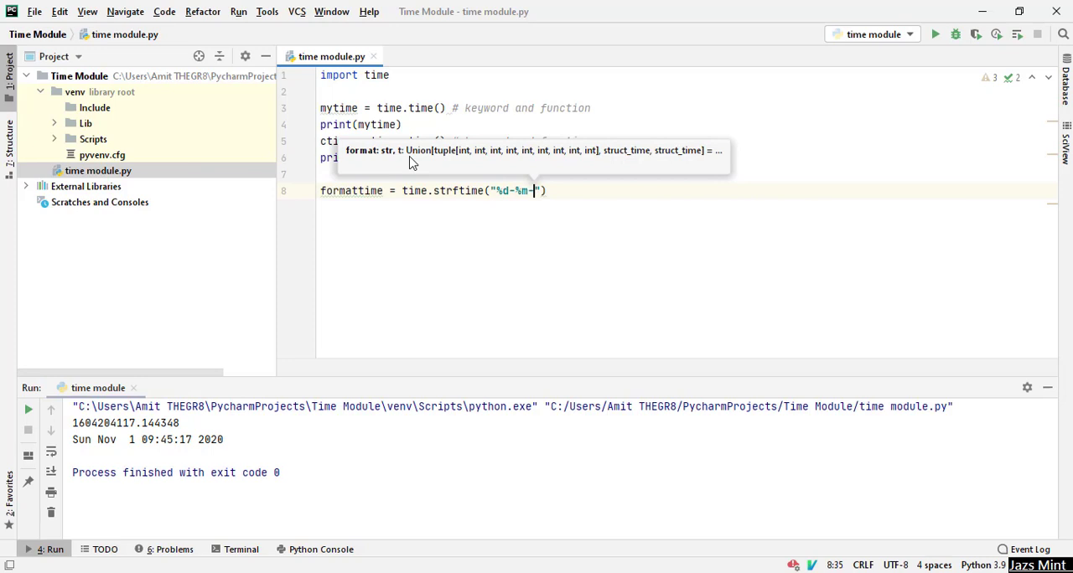
text(%)
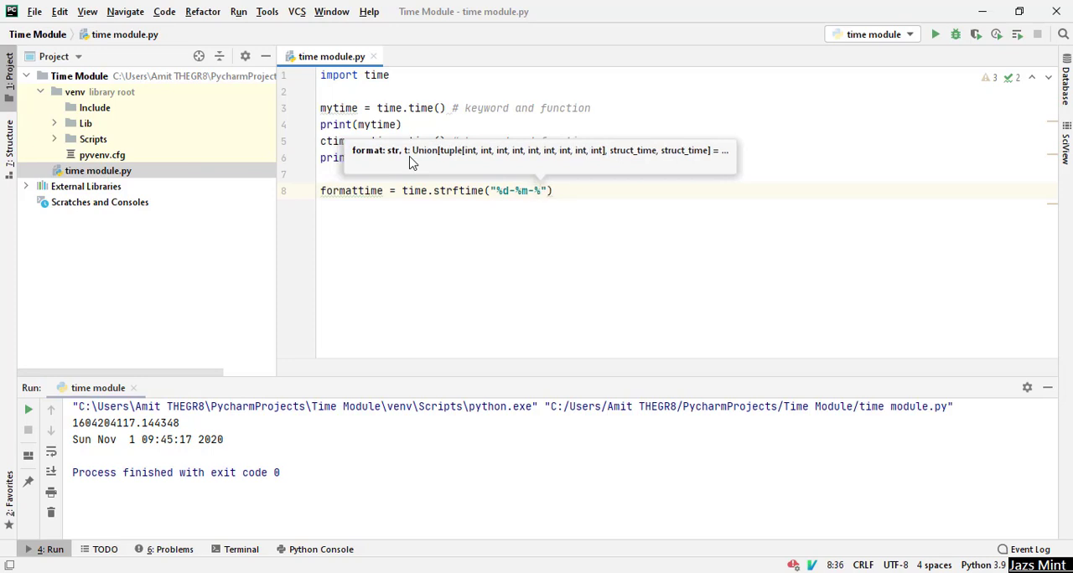
text(Y)
text(print()
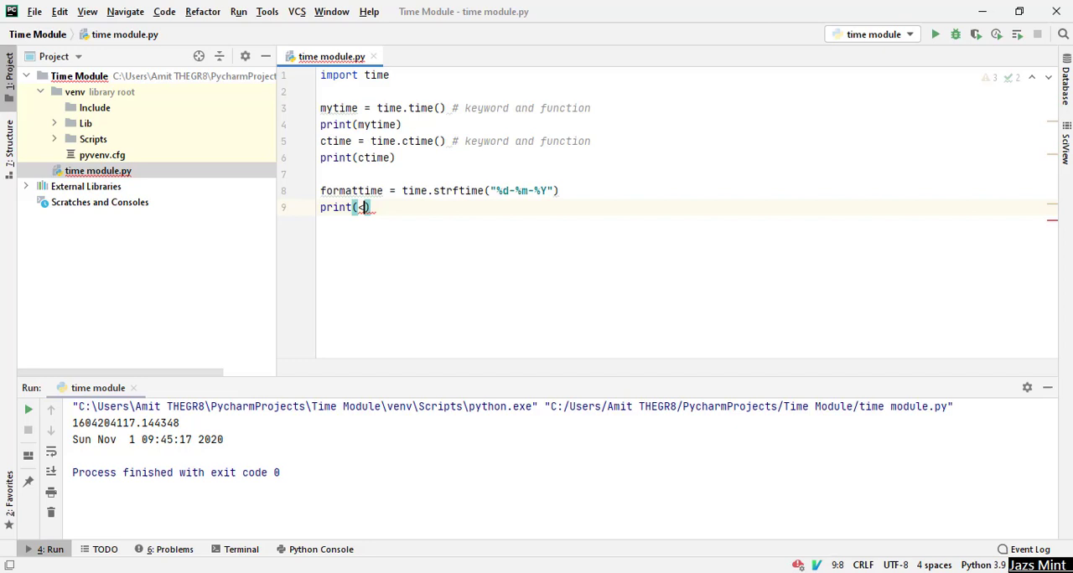
text(f)
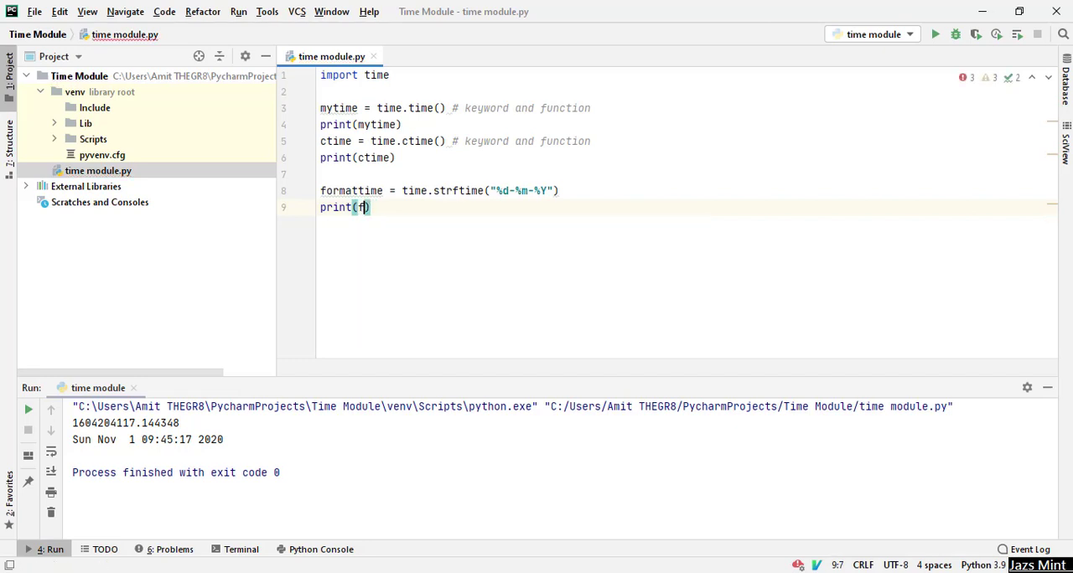
text(ormattime)
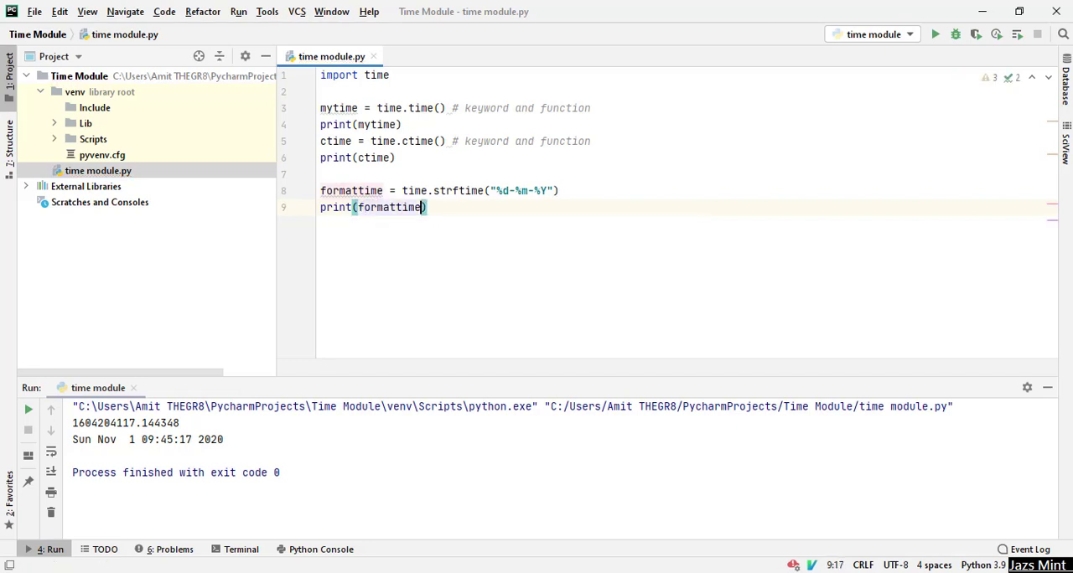
Run the script to print 01-11-2020, then add blank lines after print(formattime).
click(935, 34)
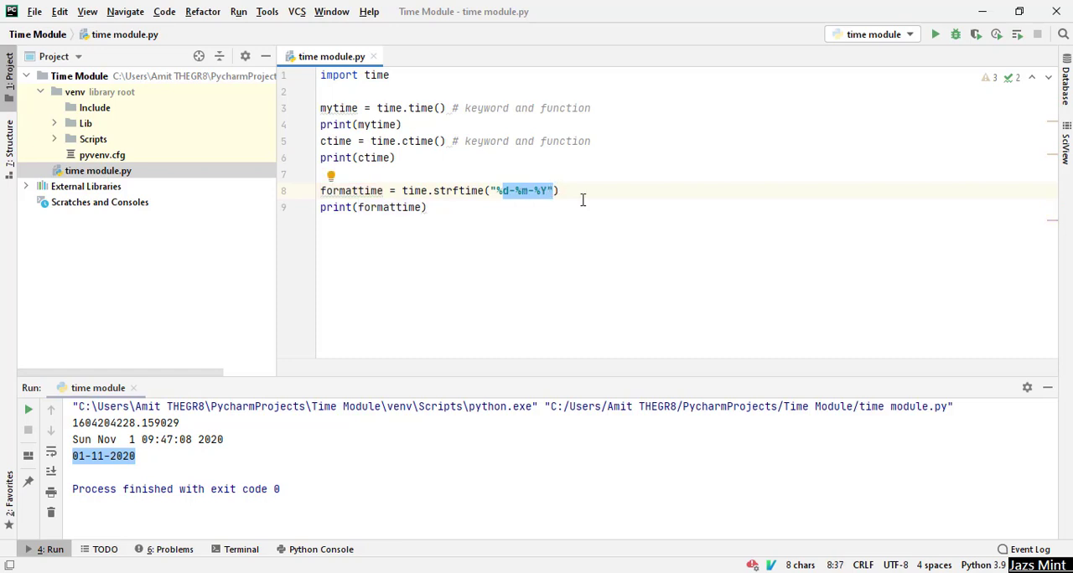
mouse_move(109, 463)
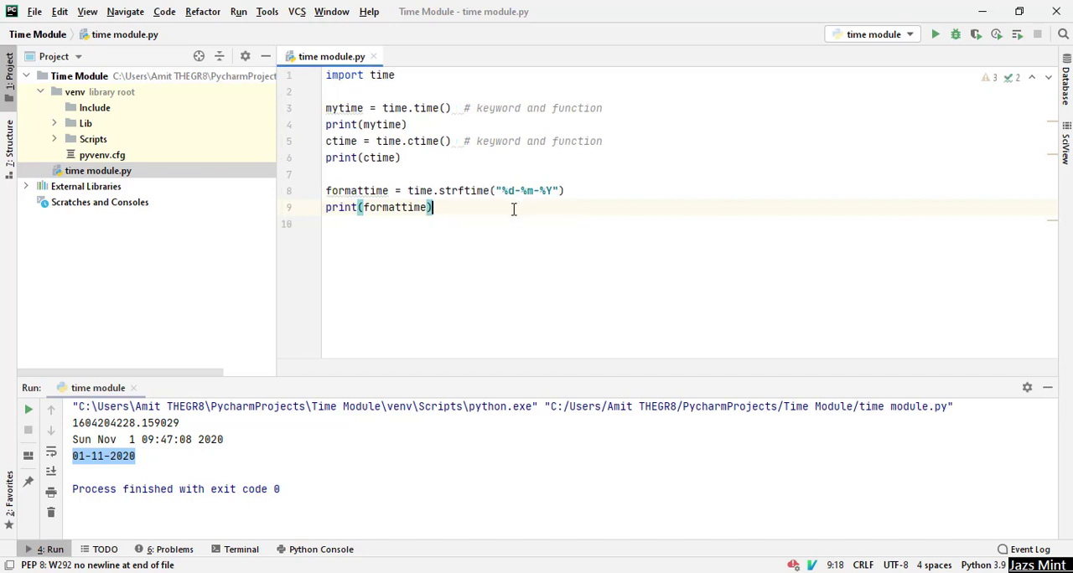
key(enter)
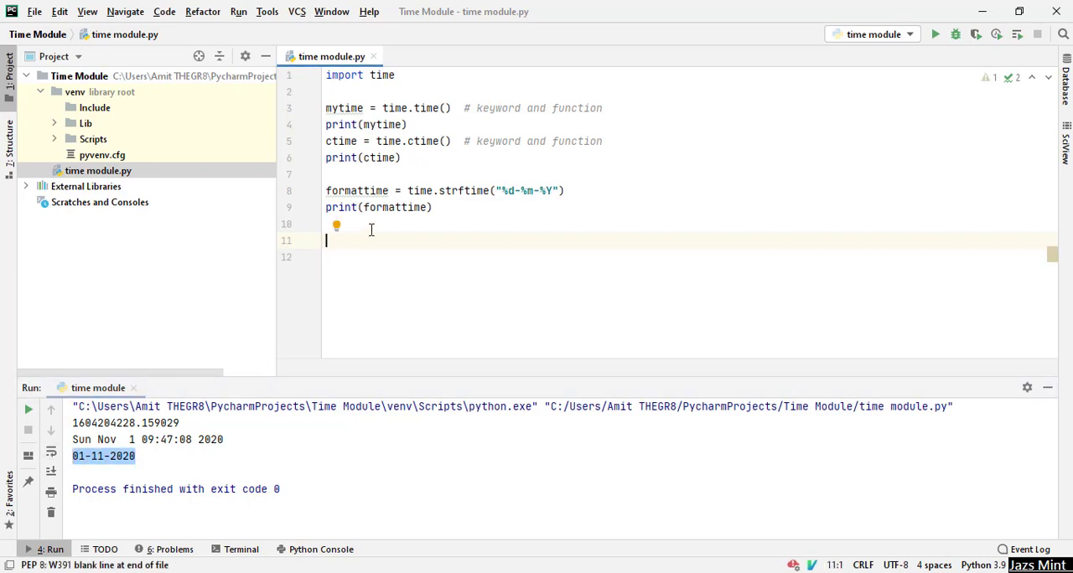
Type fttime = time.strftime("%d-%m-%Y") on line 11.
text(f)
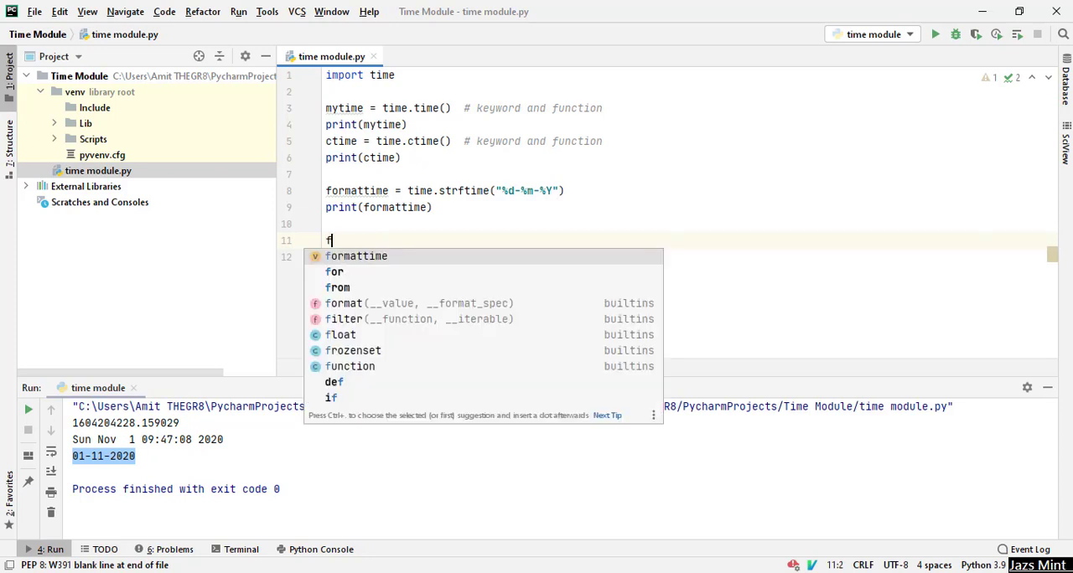
text(t)
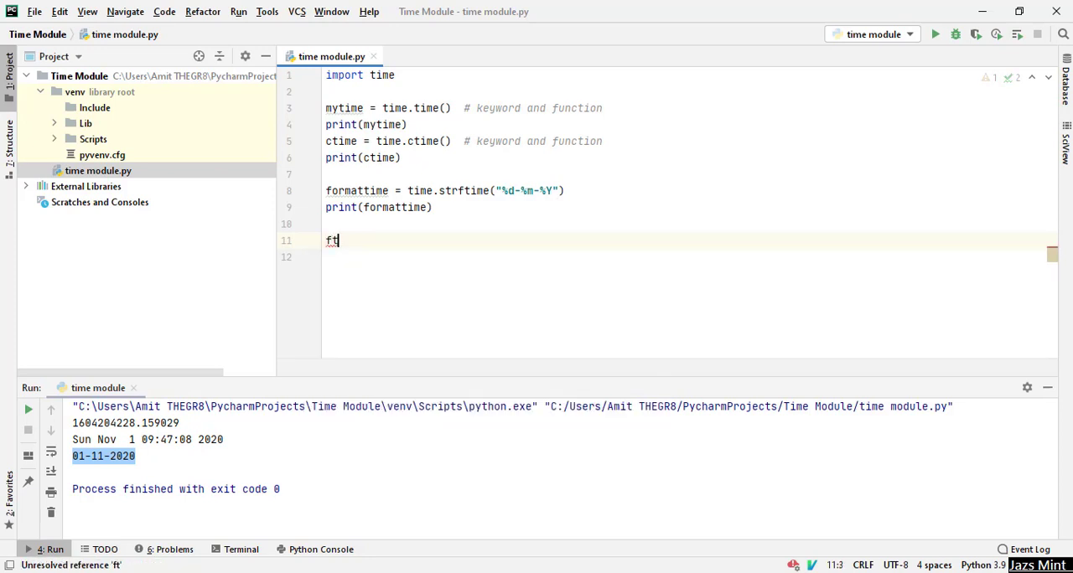
text(time)
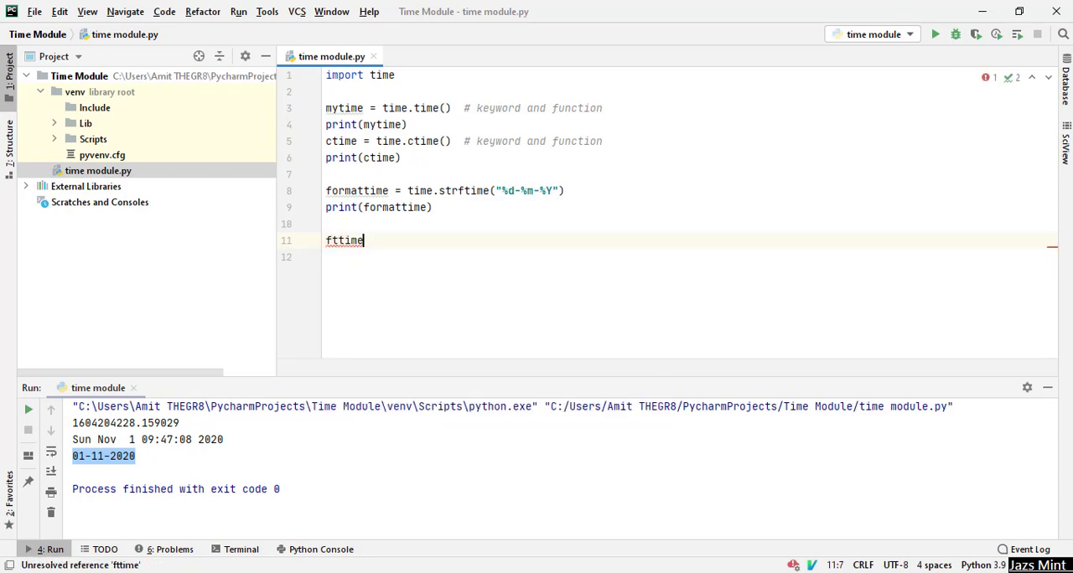
text(=)
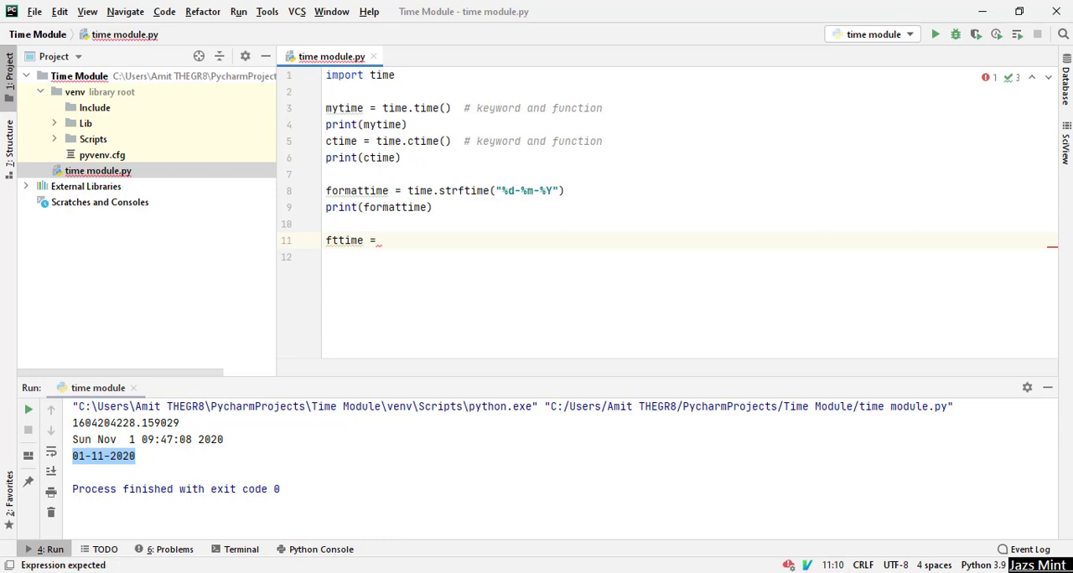
text(time.strftime()
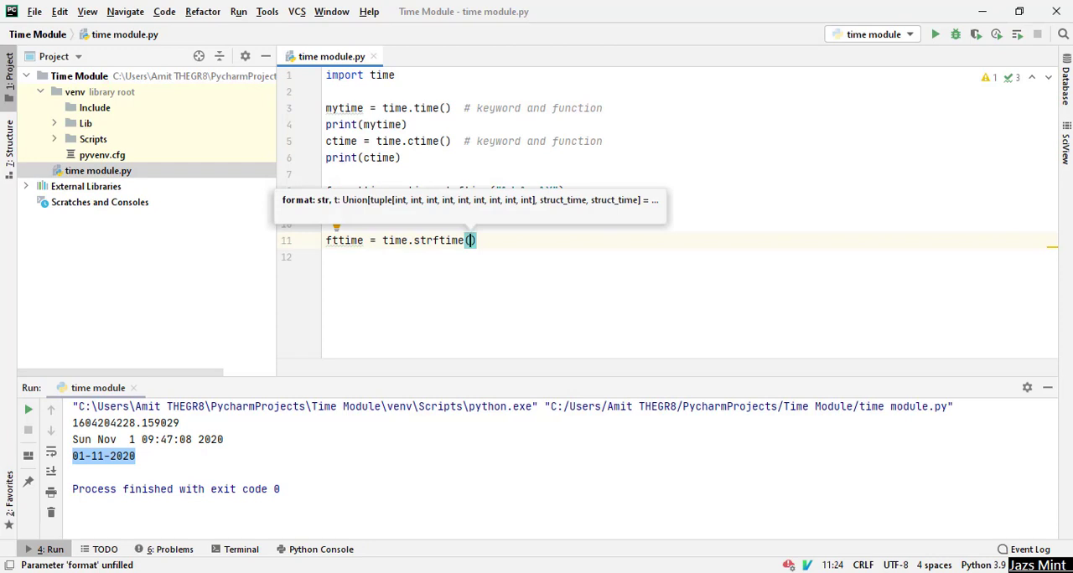
text("")
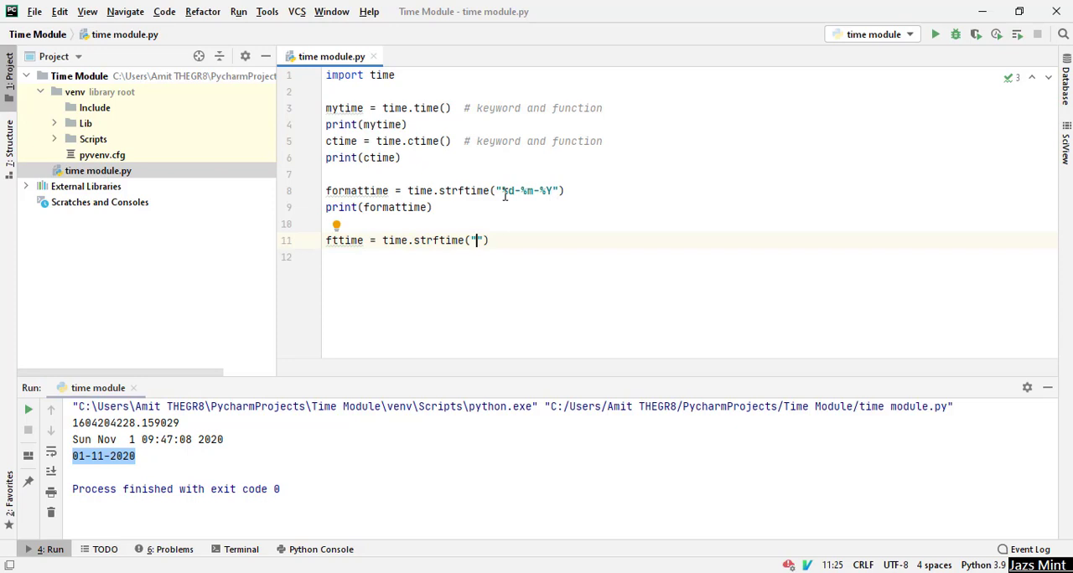
text(%d)
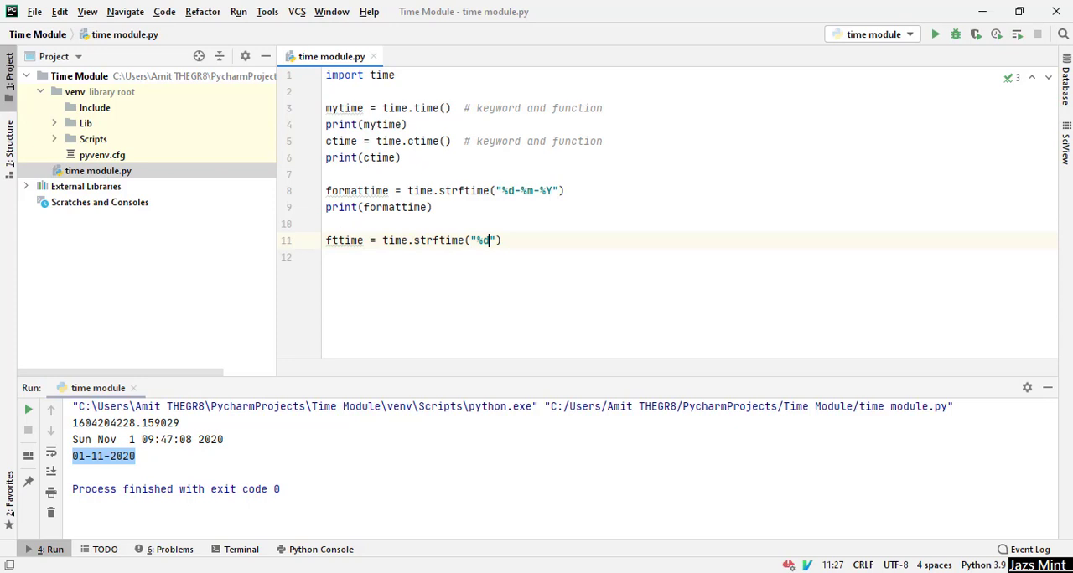
text(-)
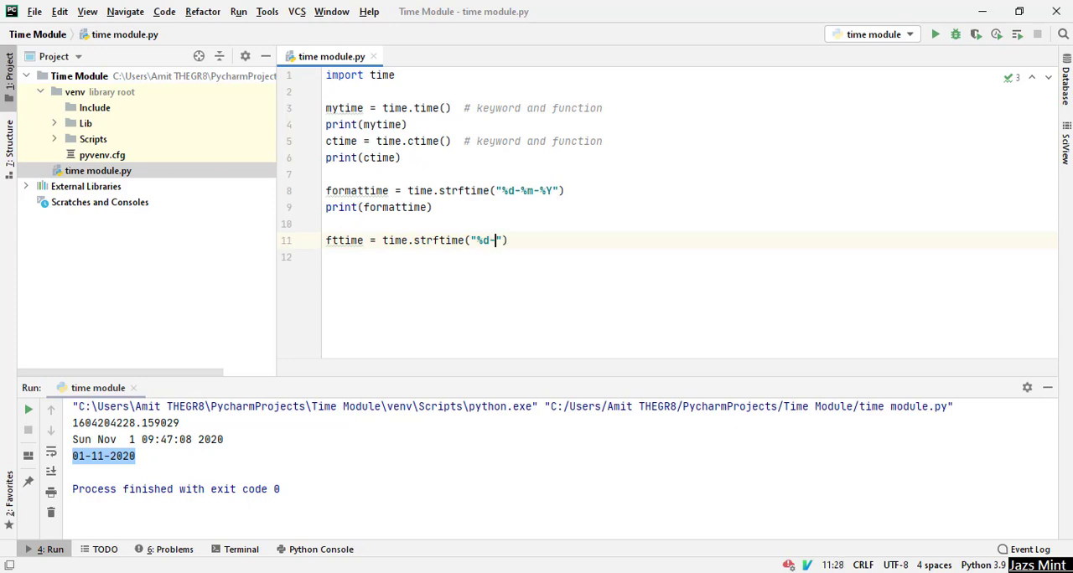
text(%m-)
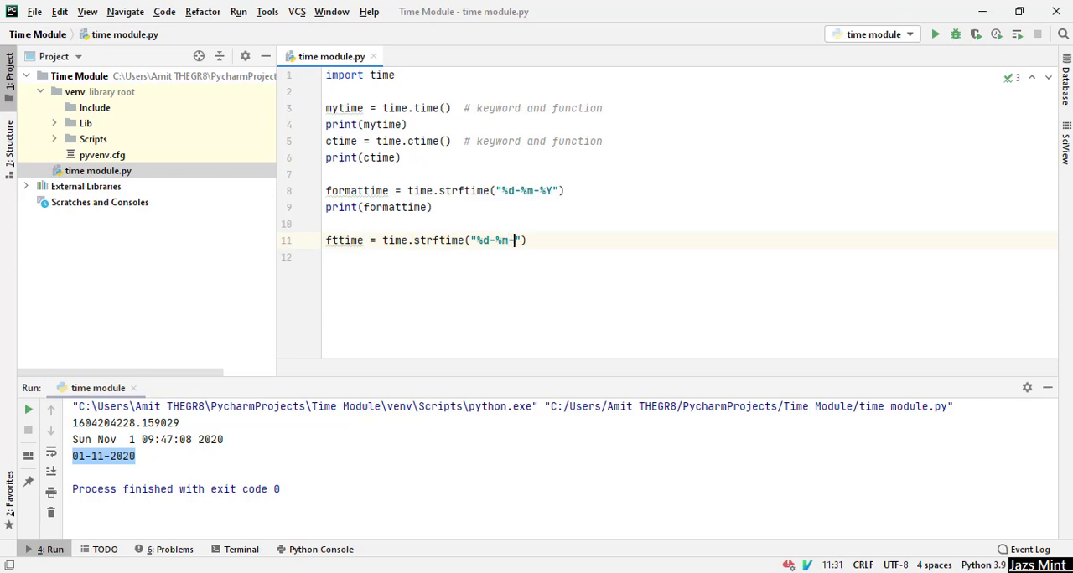
text(%Y)
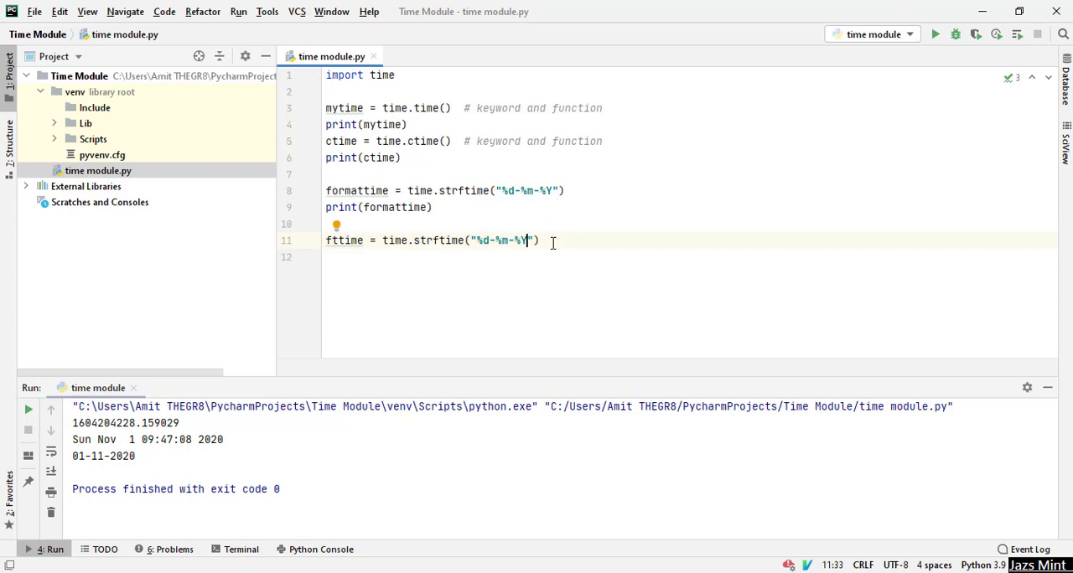
Append %H%M%S so the fttime format reads "%d-%m-%Y%H%M%S".
text(%H)
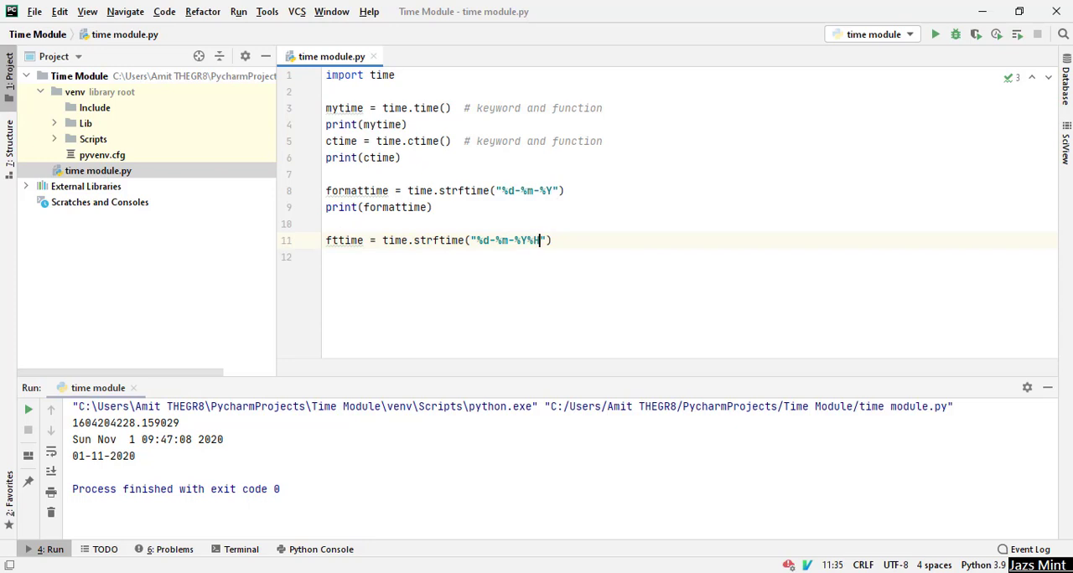
text(%H)
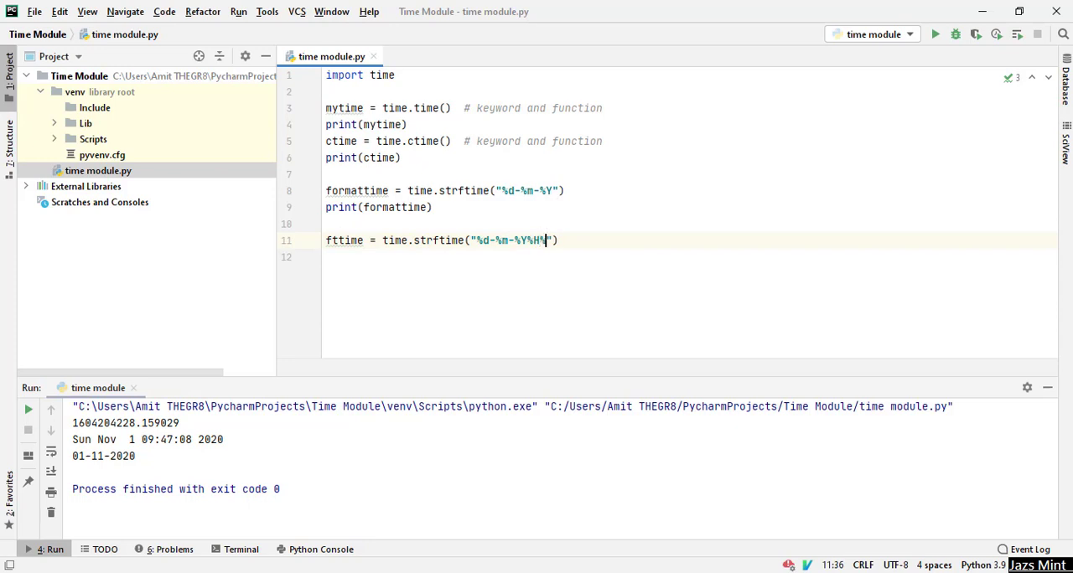
text(M%)
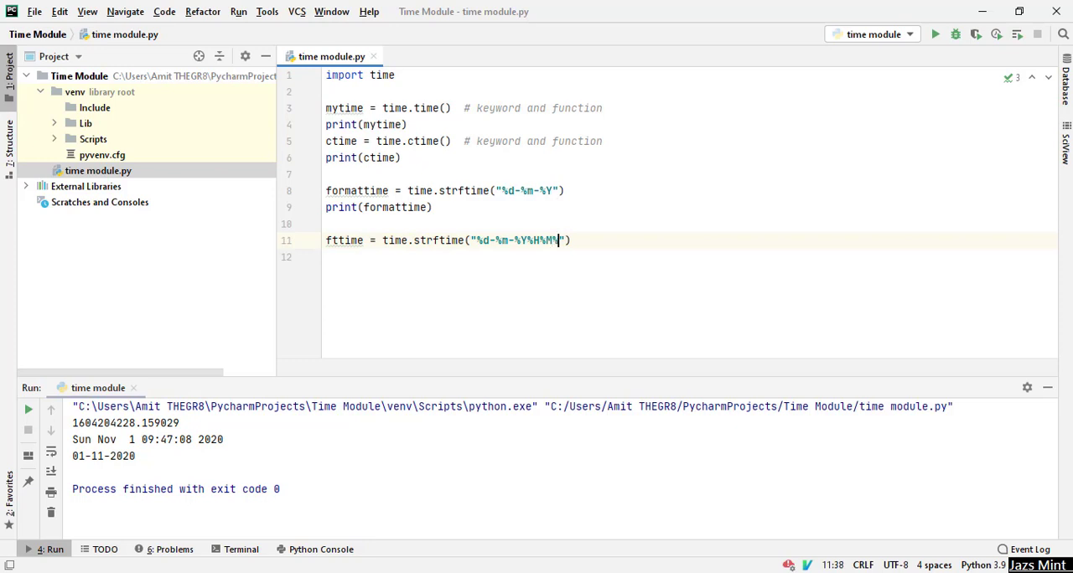
text(S)
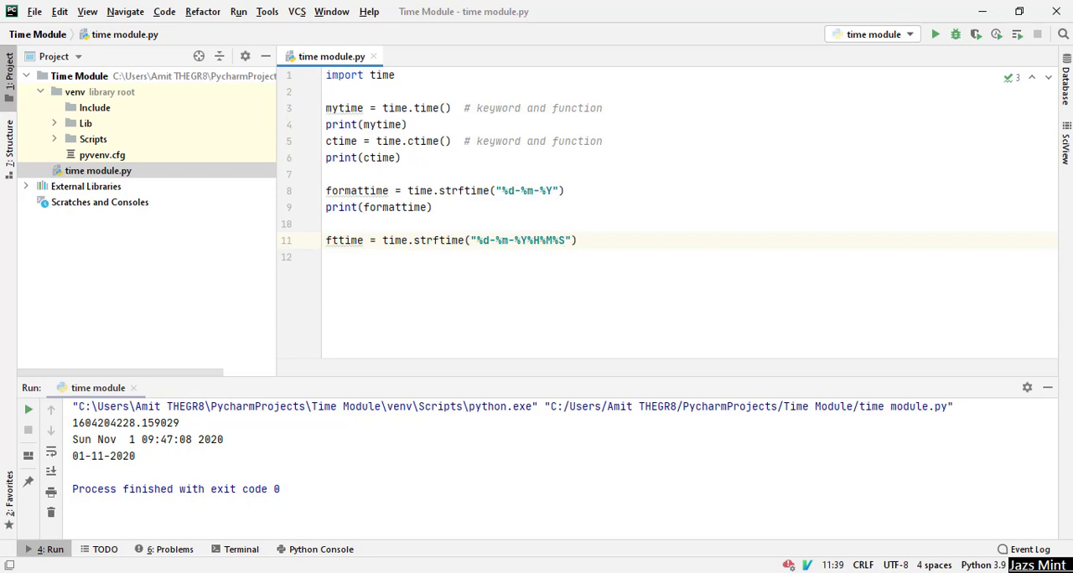
click(587, 240)
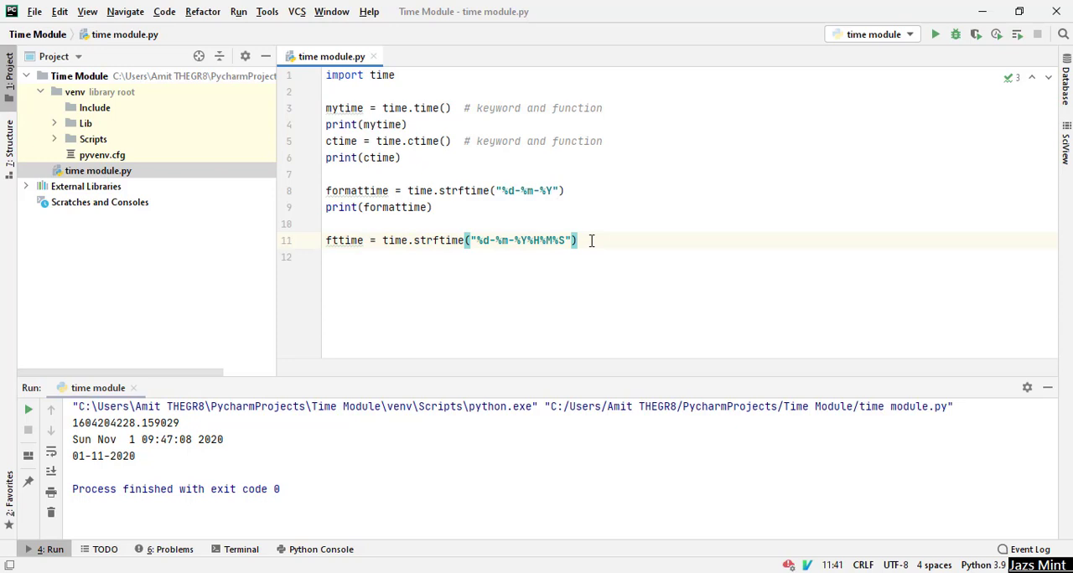
Add print(fttime) on line 12 and comment out lines 3–9.
text(print()
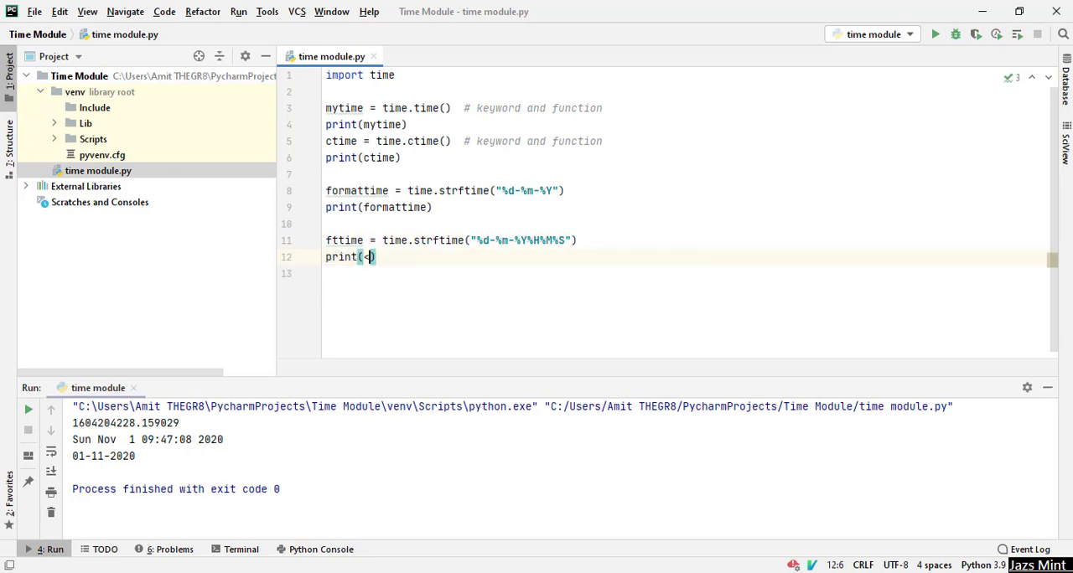
text(fttime)
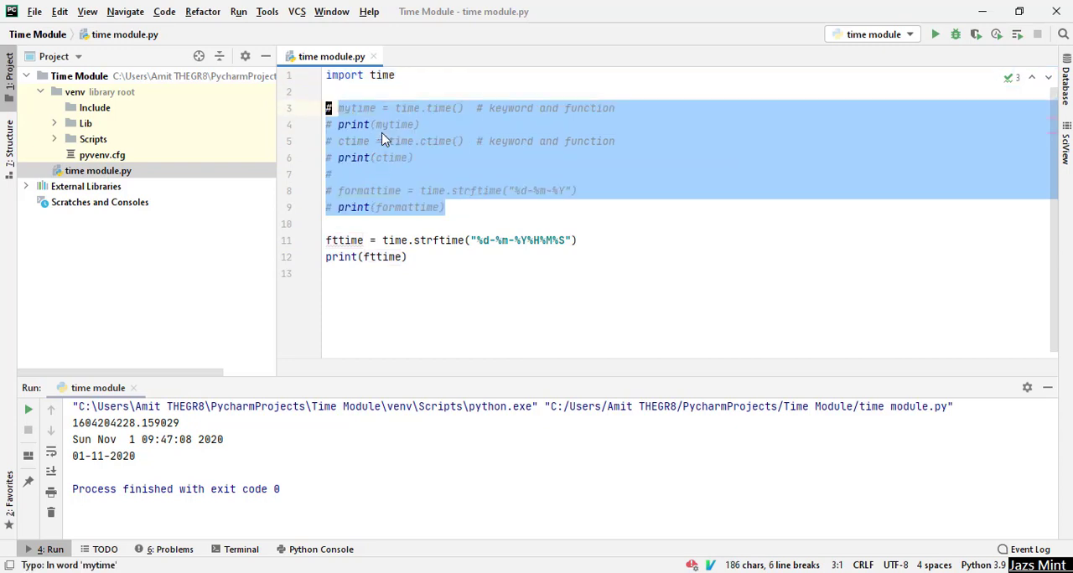
click(413, 158)
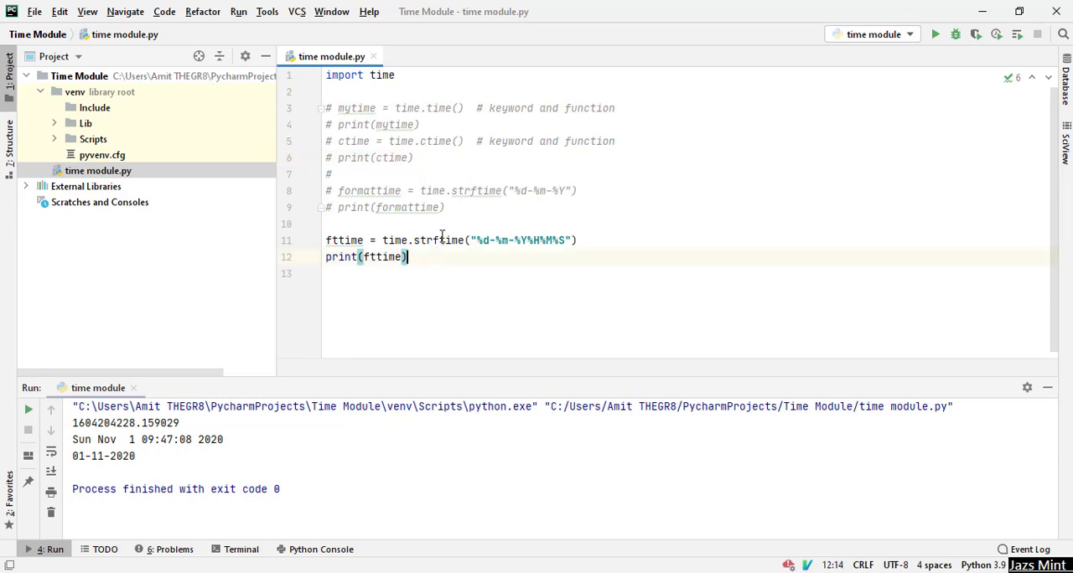
mouse_move(914, 58)
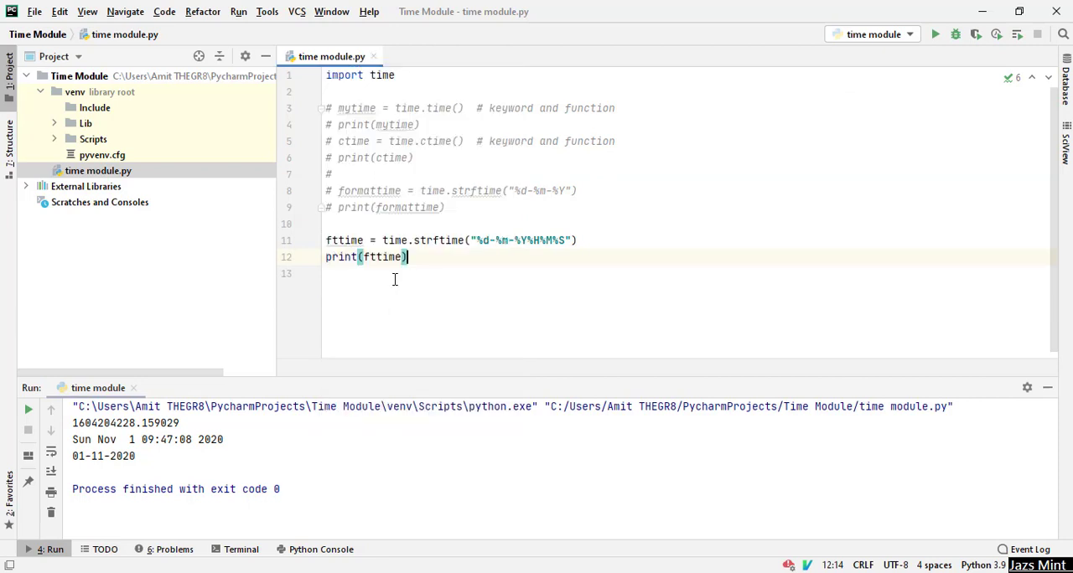
click(935, 34)
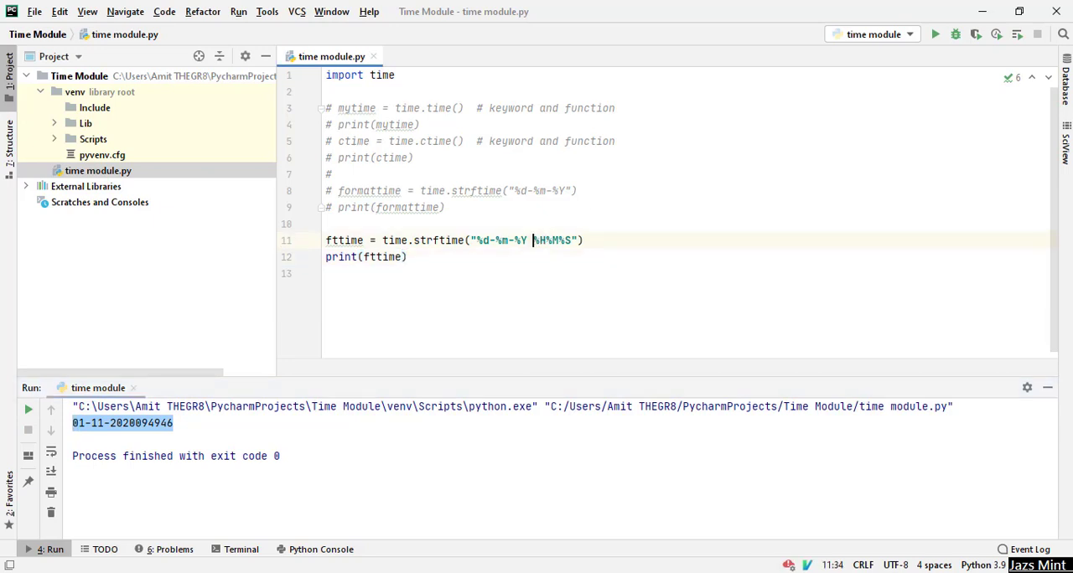
right_click(332, 56)
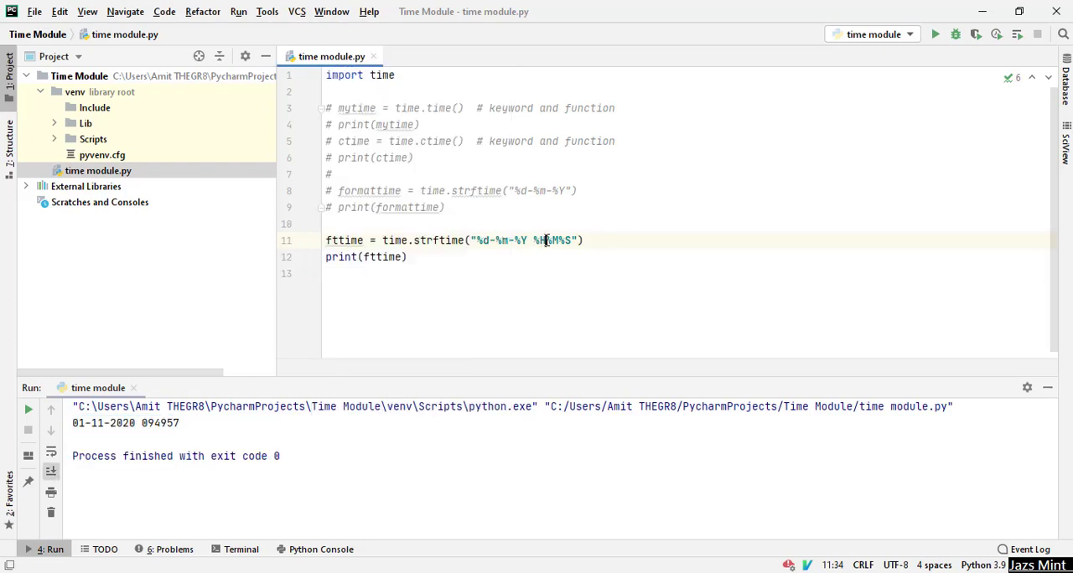
text(:)
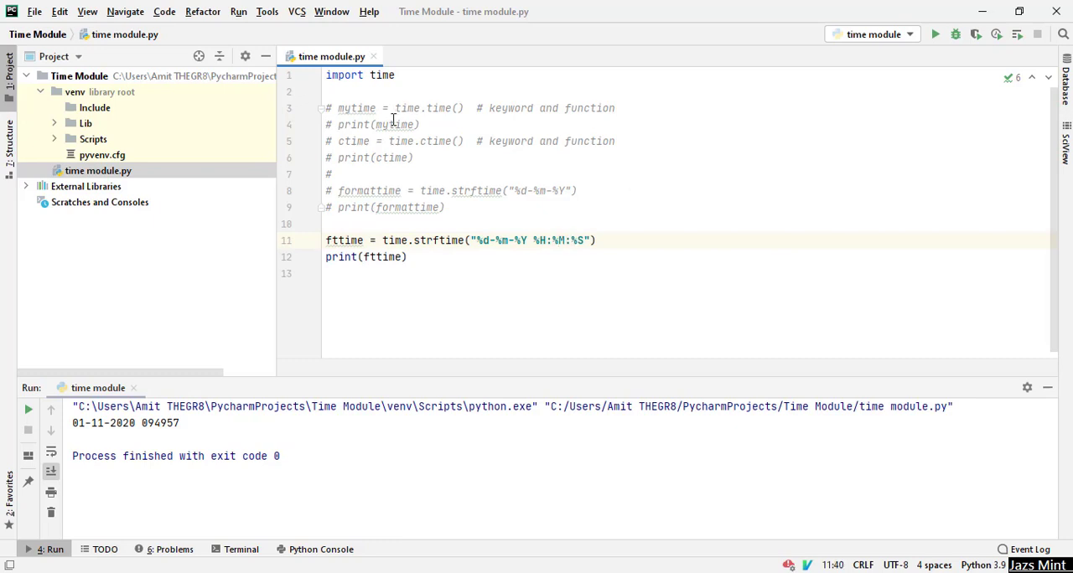
text(,)
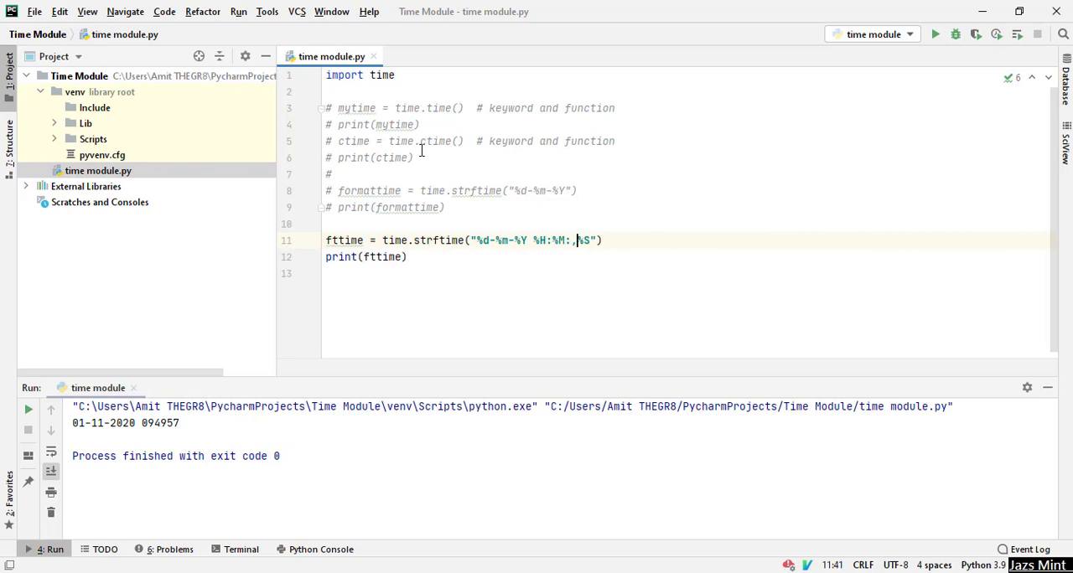
key(backspace)
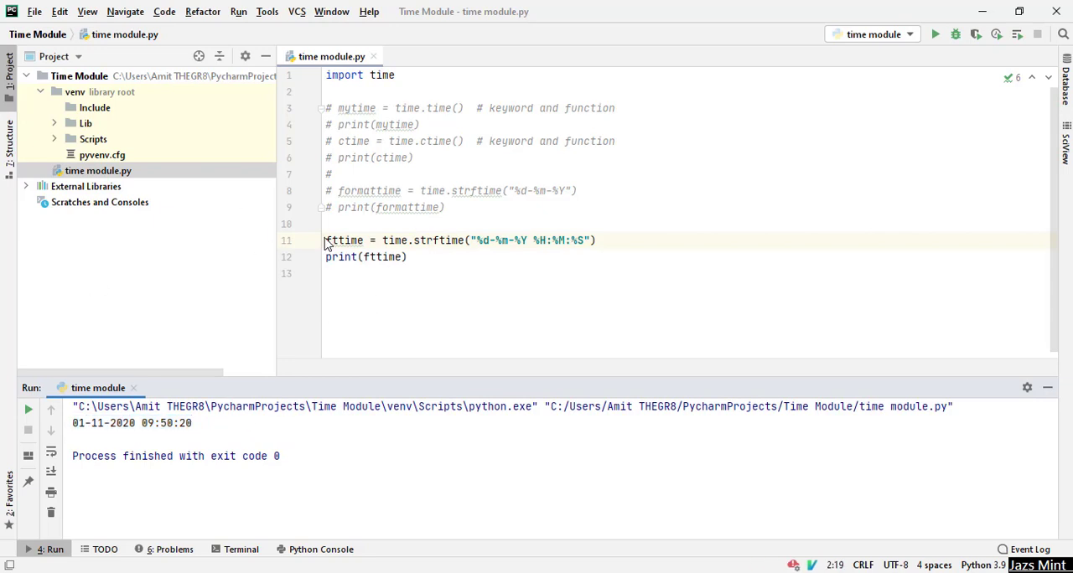
mouse_move(344, 241)
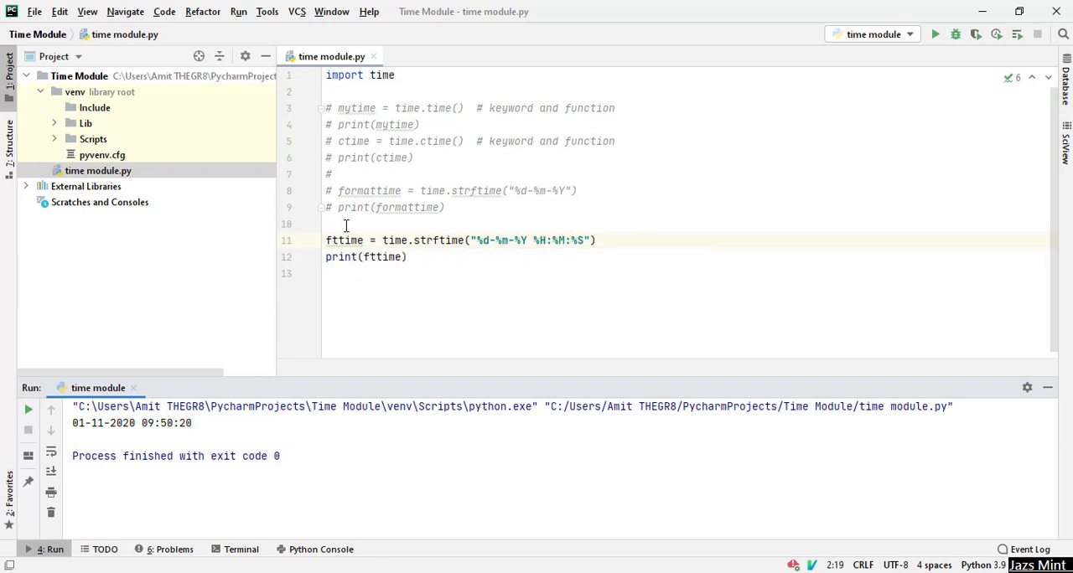
mouse_move(597, 202)
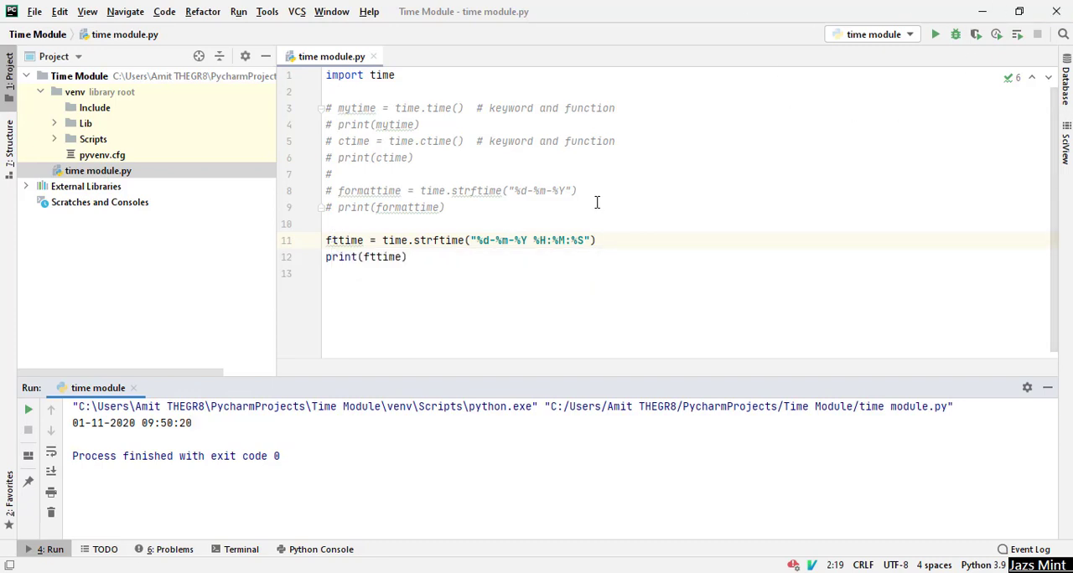